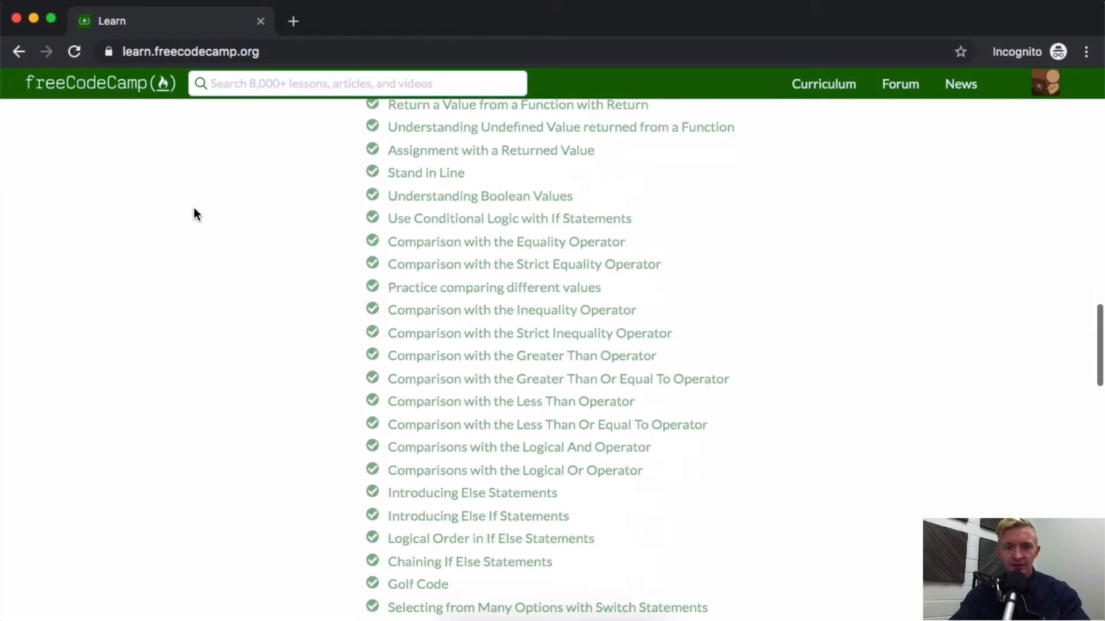
Scroll the Basic JavaScript lesson list down to Generate Random Whole Numbers with JavaScript.
scroll(down, 3)
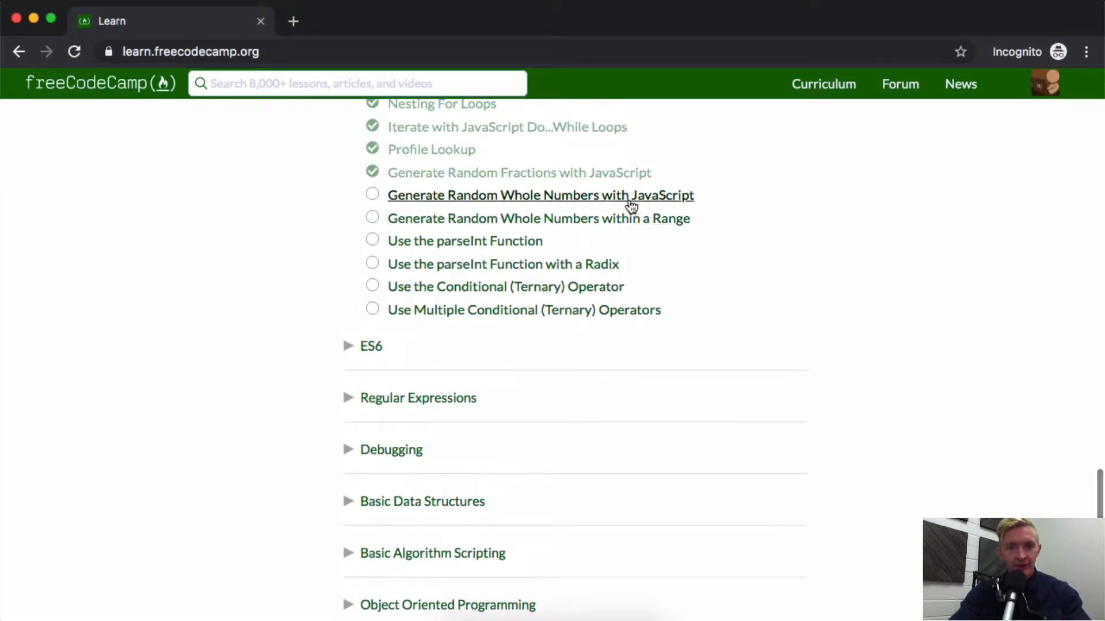
mouse_move(547, 203)
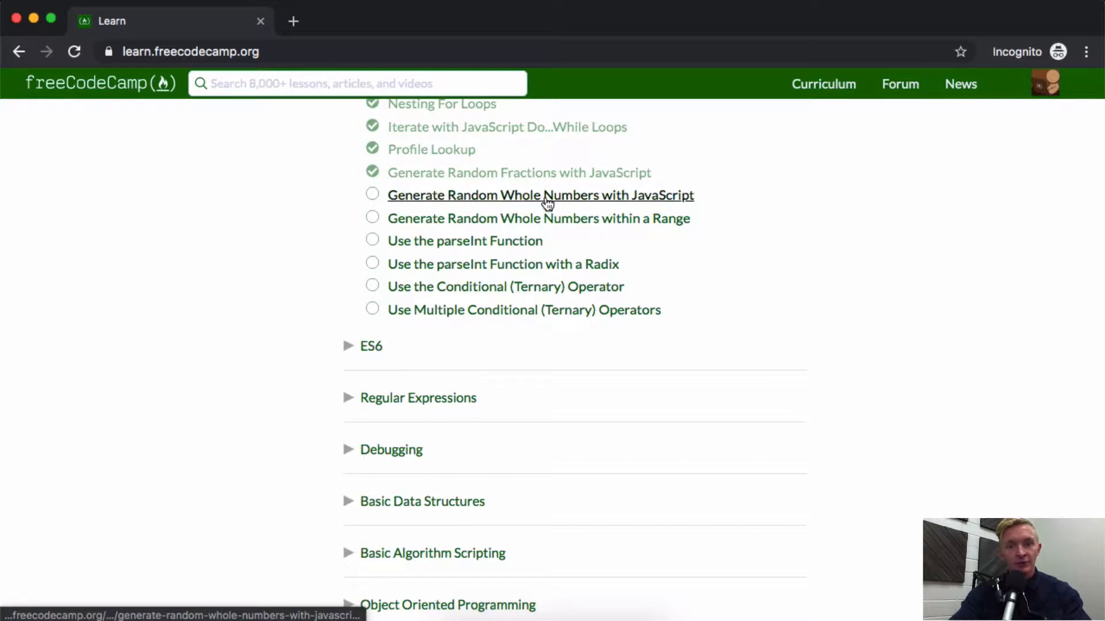
Open the Generate Random Whole Numbers lesson and read down to its Run the Tests button and test list.
click(540, 195)
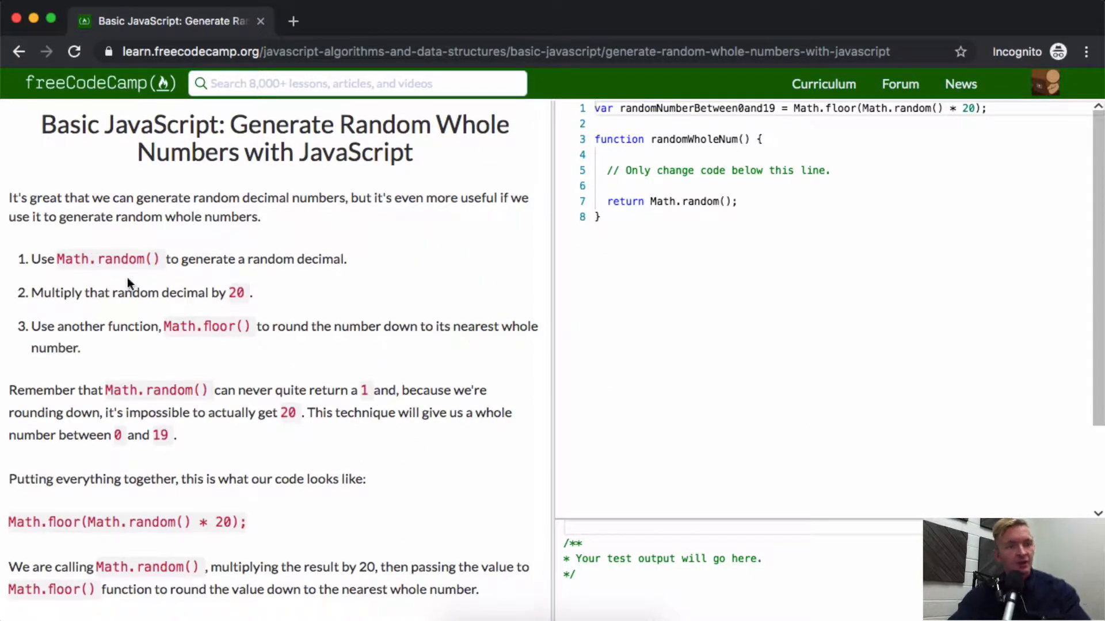
mouse_move(279, 211)
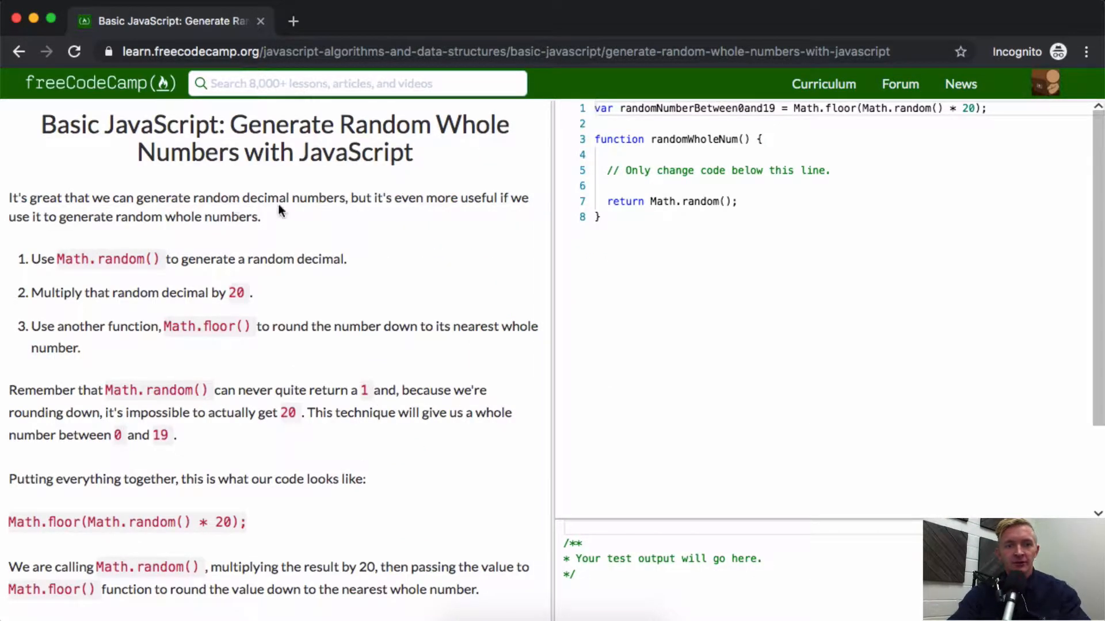
mouse_move(50, 231)
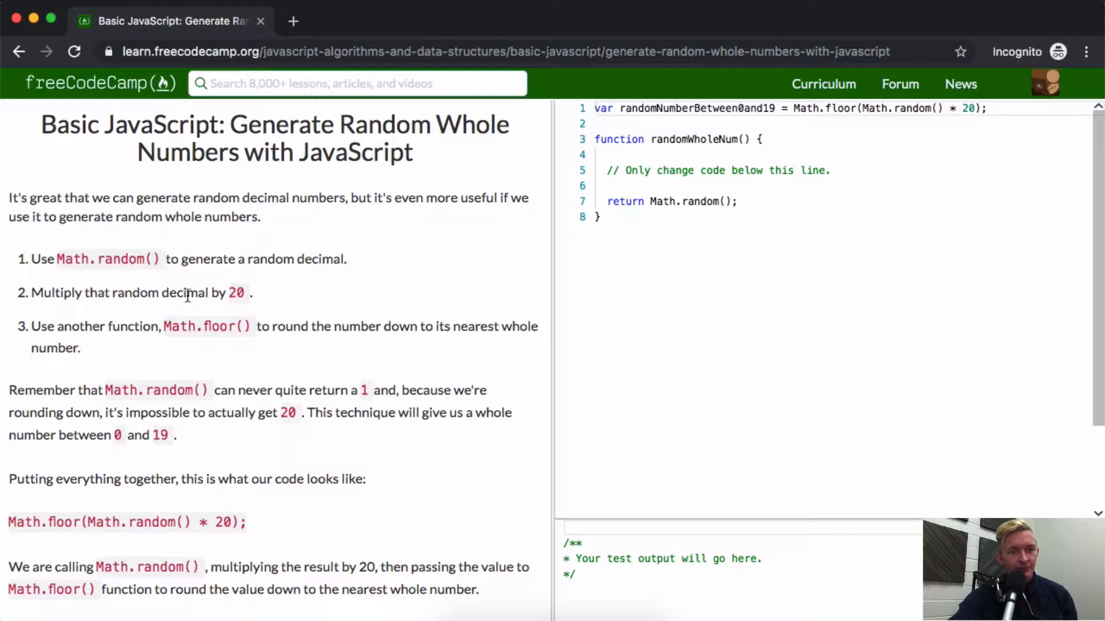
mouse_move(127, 342)
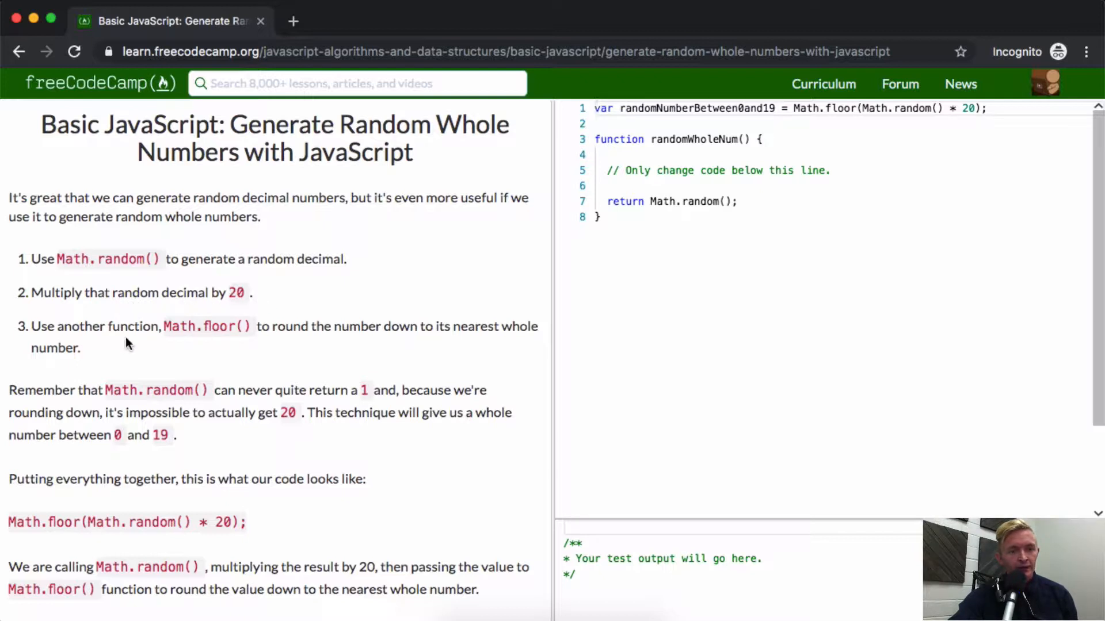
mouse_move(288, 335)
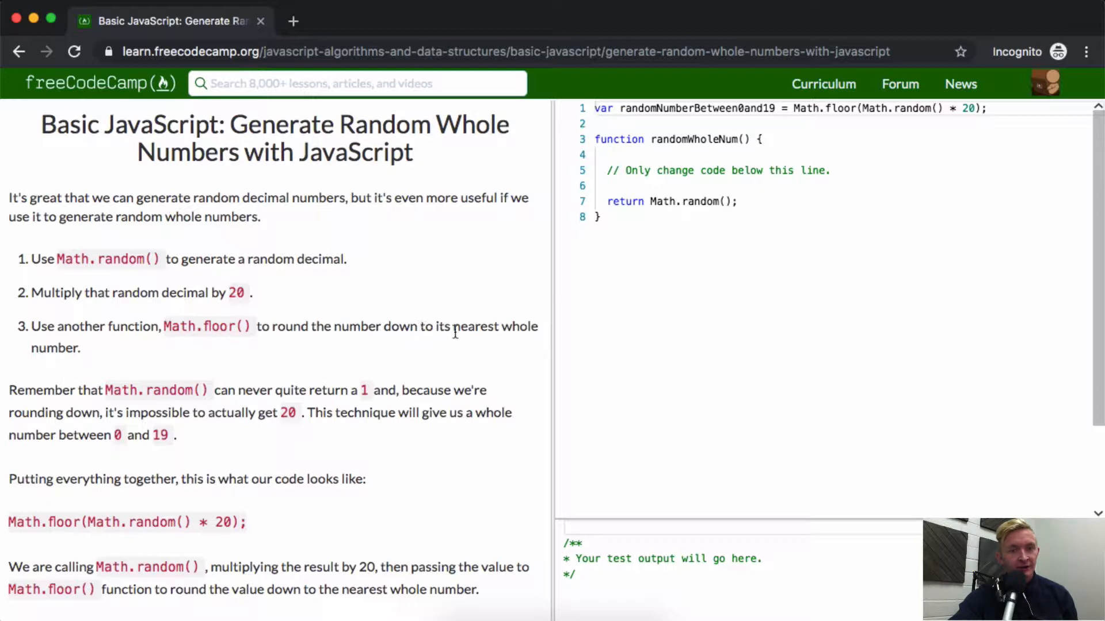
scroll(down, 3)
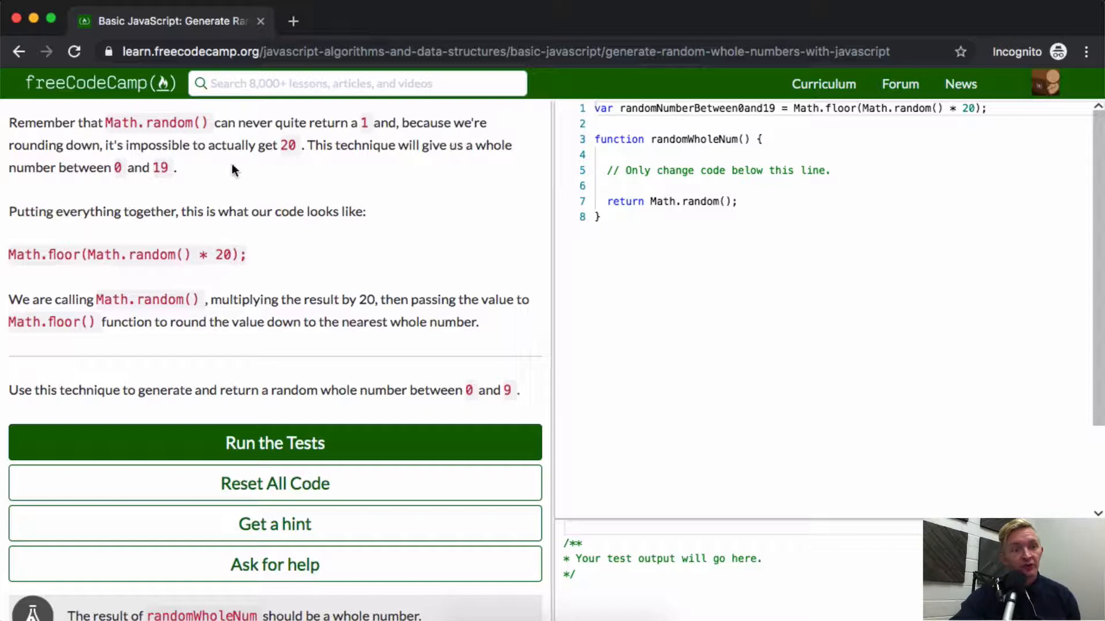
mouse_move(104, 214)
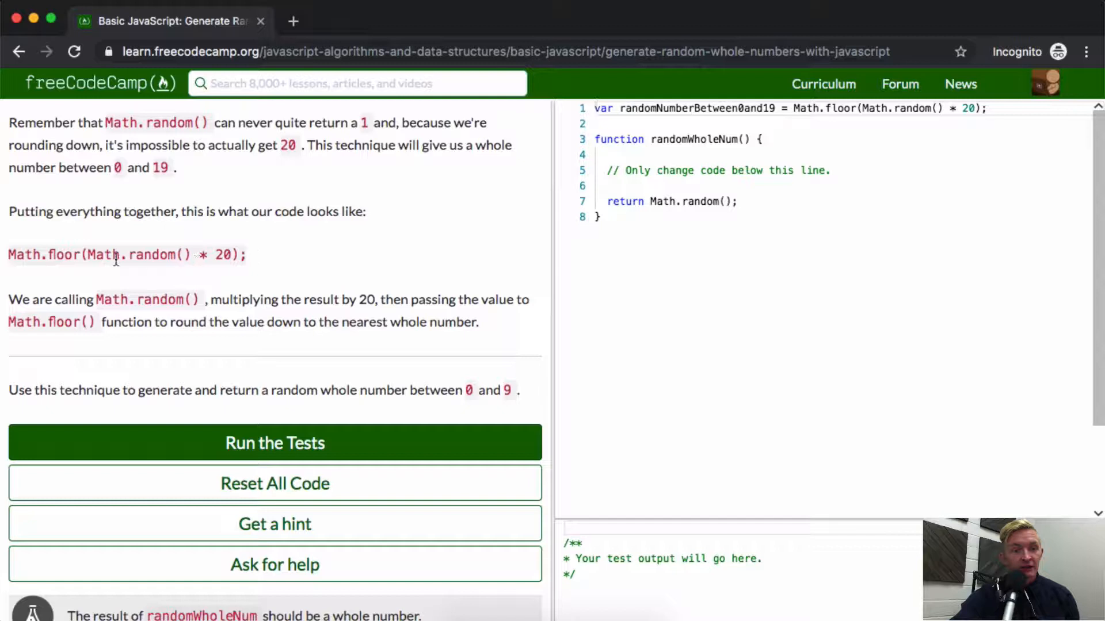
scroll(down, 3)
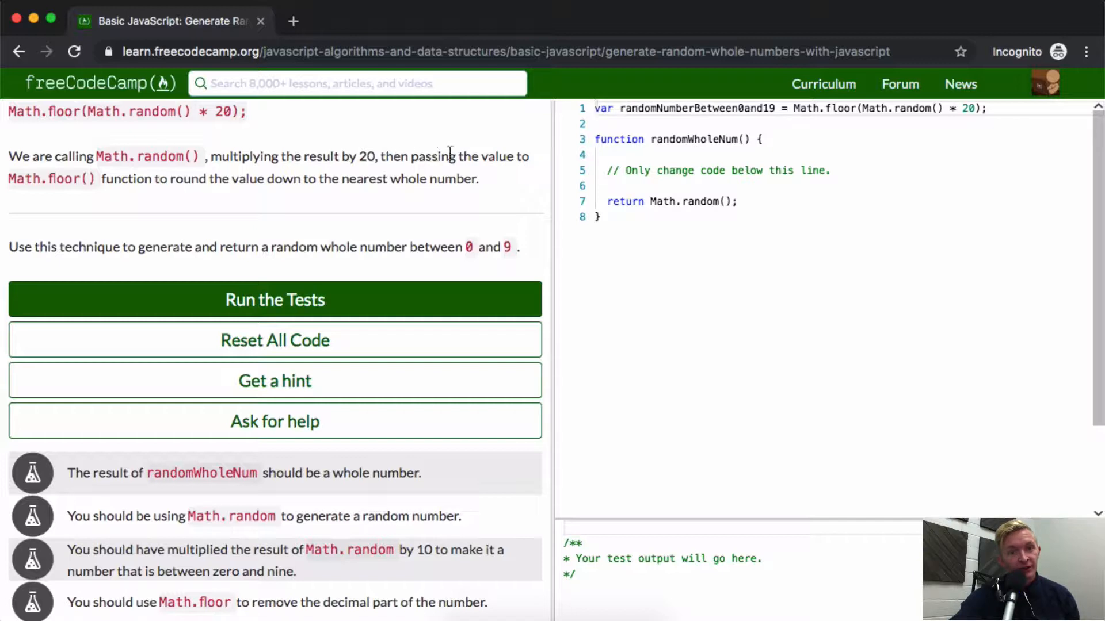
mouse_move(136, 193)
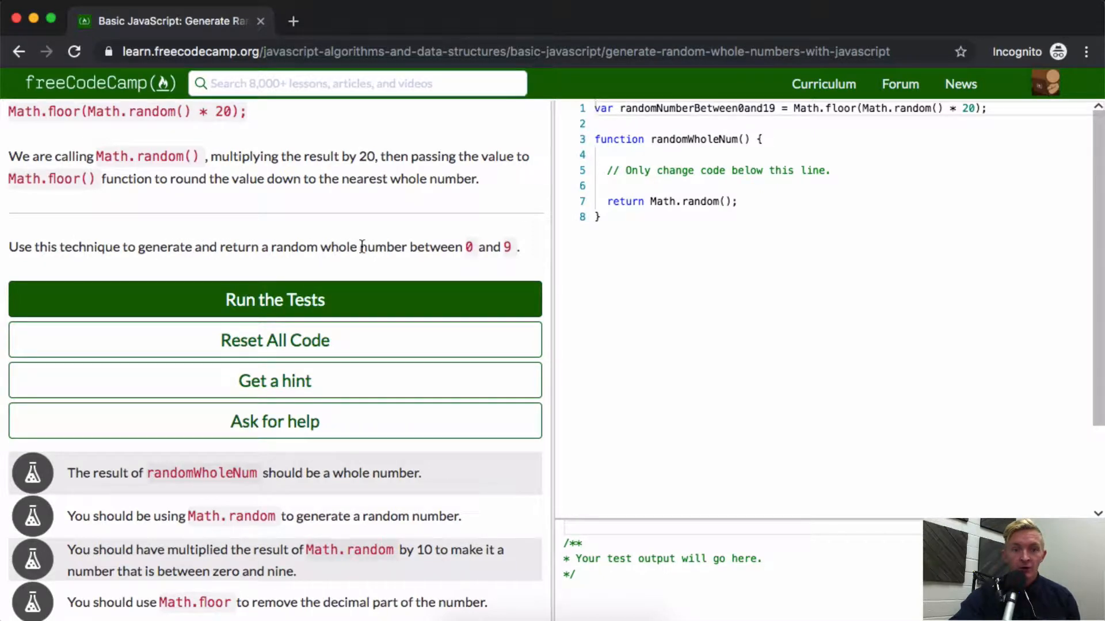
mouse_move(750, 249)
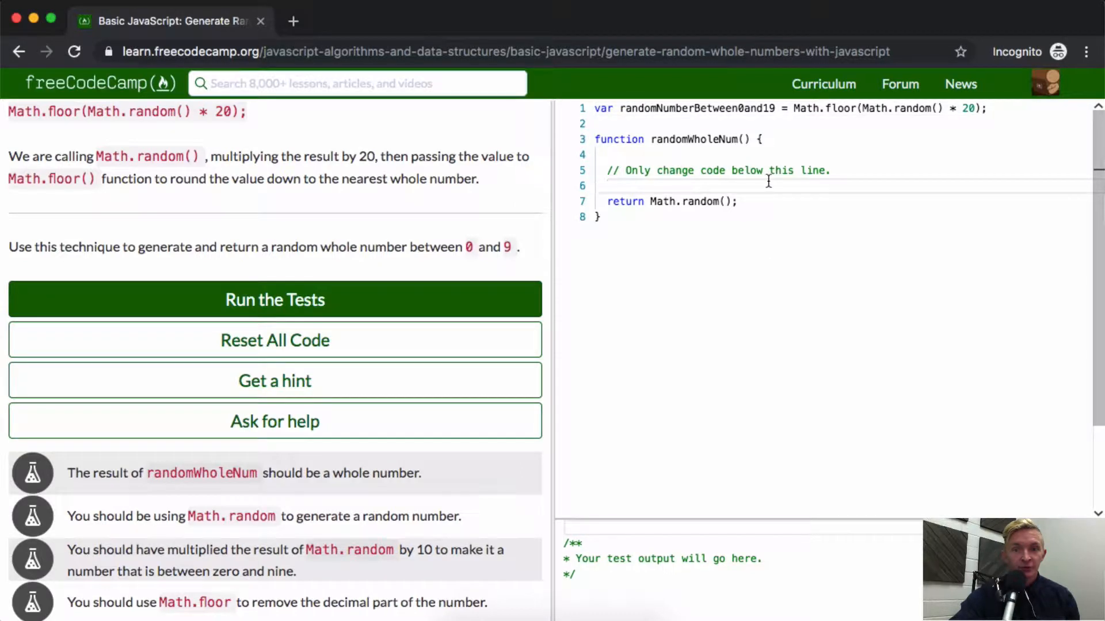
Add console.log(randomWholeNum()); on line 10 and highlight the decimal 0.4025… it prints.
text(console.log()
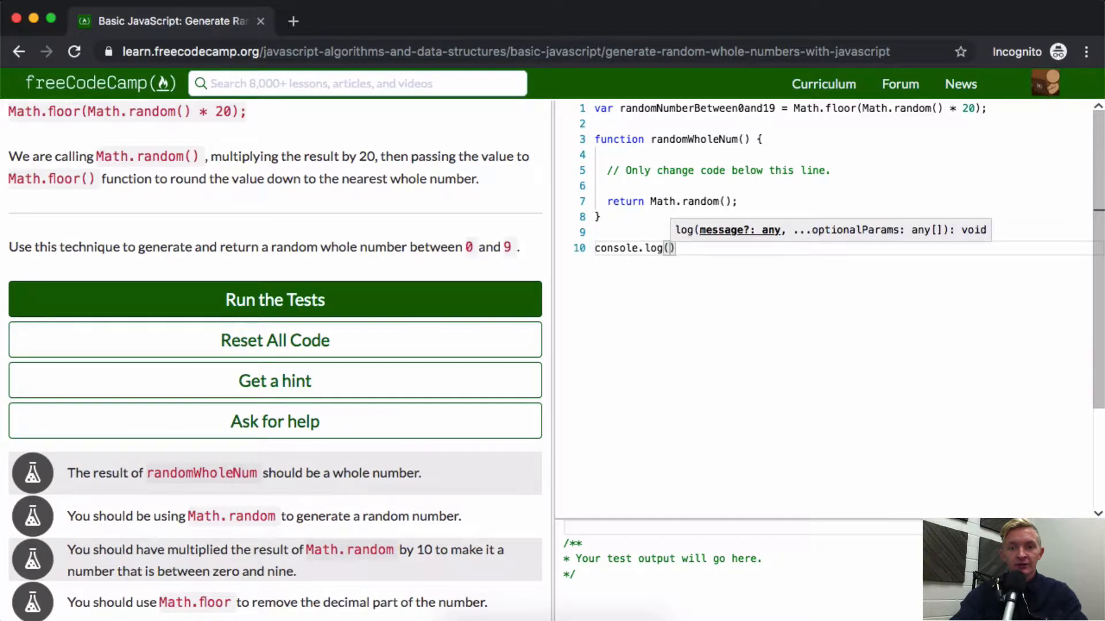
text(randomWholeNum()
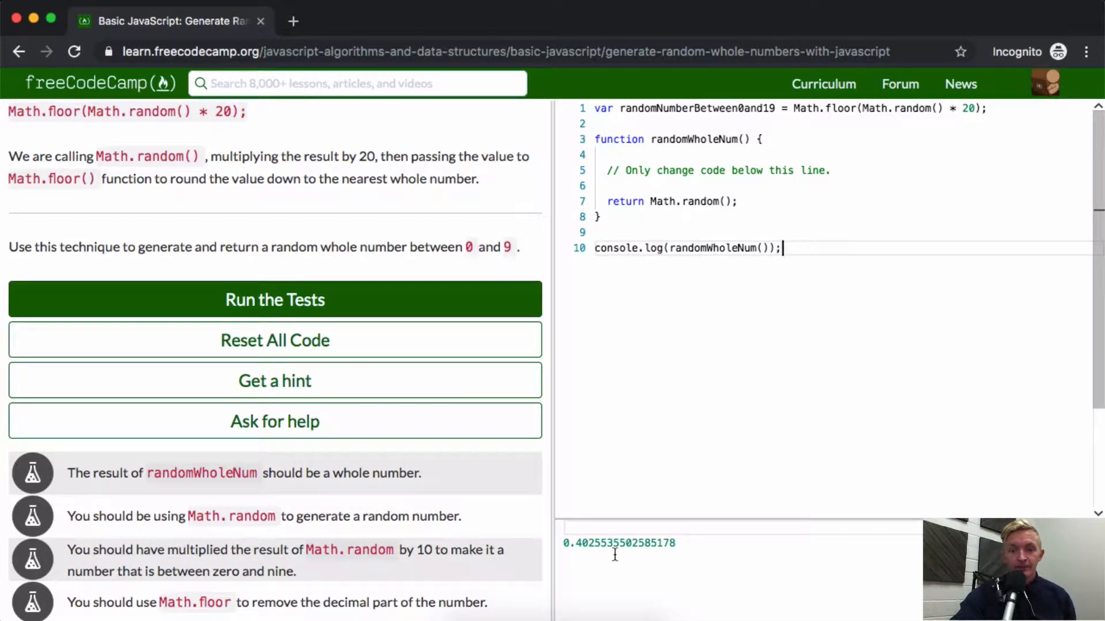
drag(577, 543, 674, 543)
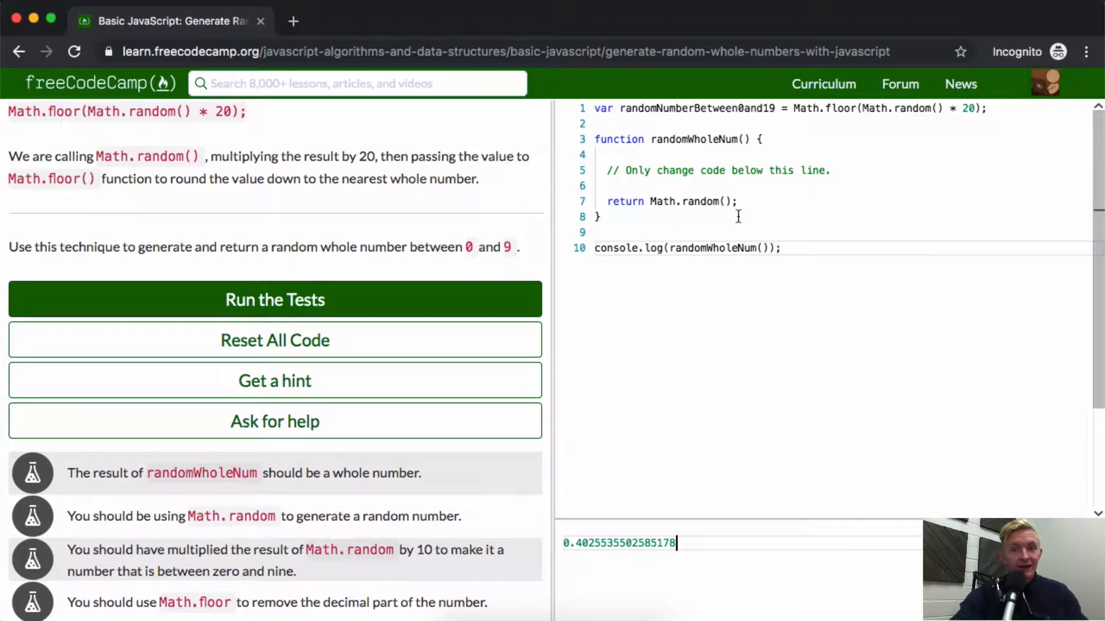
mouse_move(790, 173)
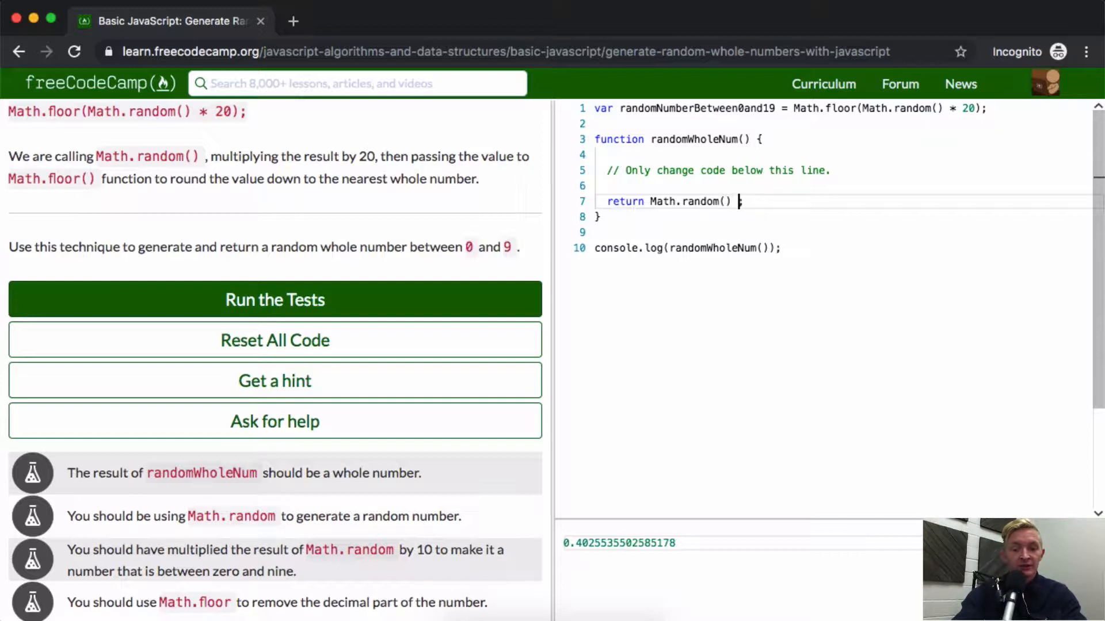
Rewrite the return line as Math.floor(Math.random() * 10); so whole numbers print.
text(* 10)
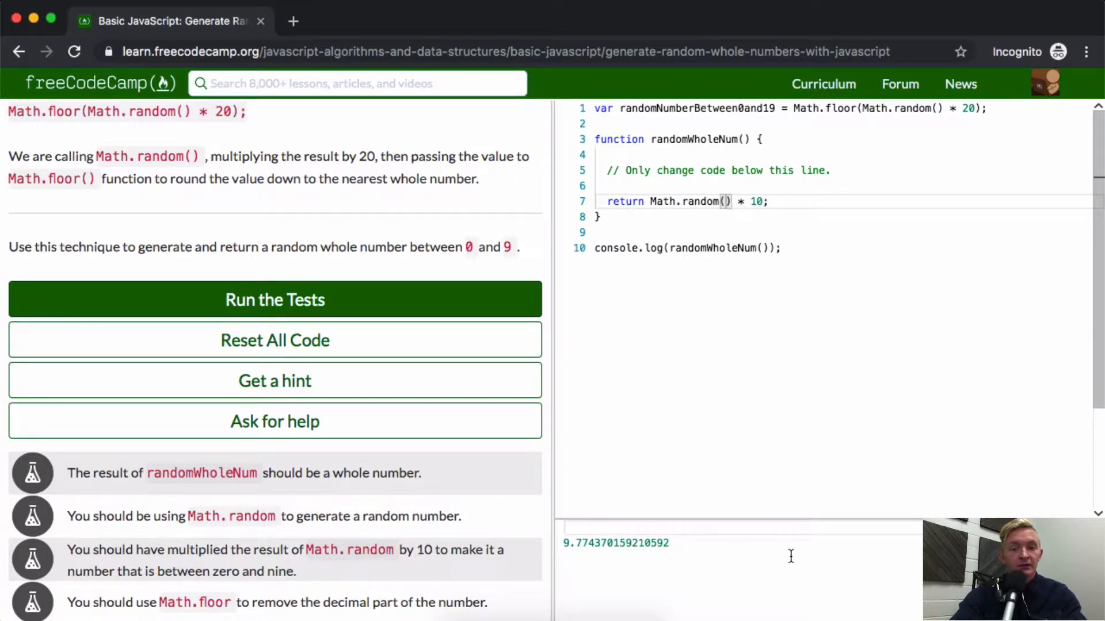
mouse_move(855, 230)
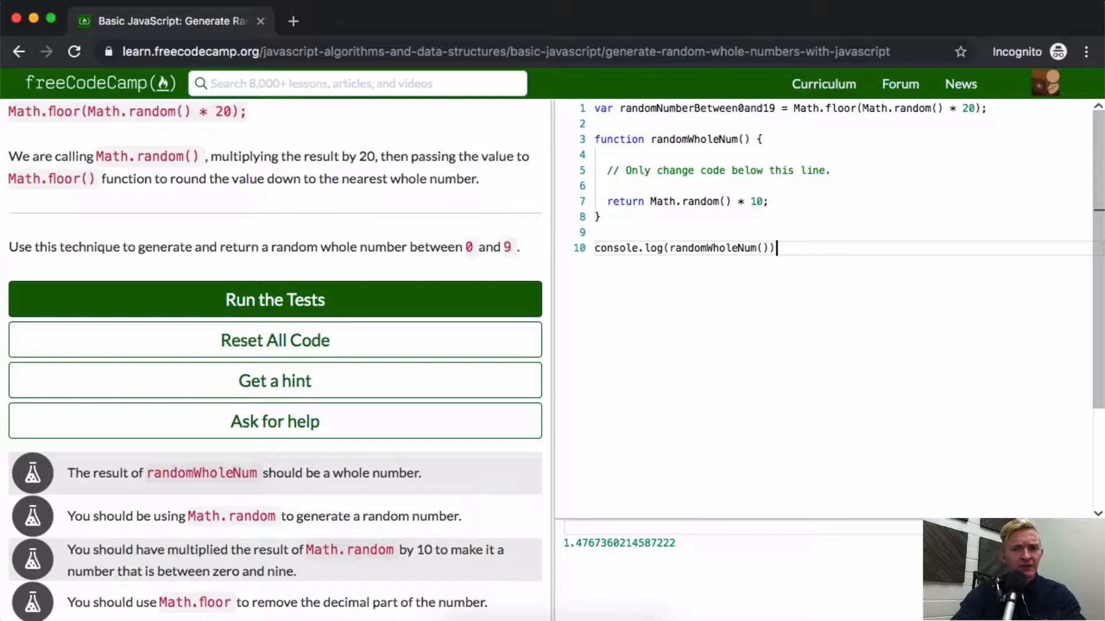
text(;)
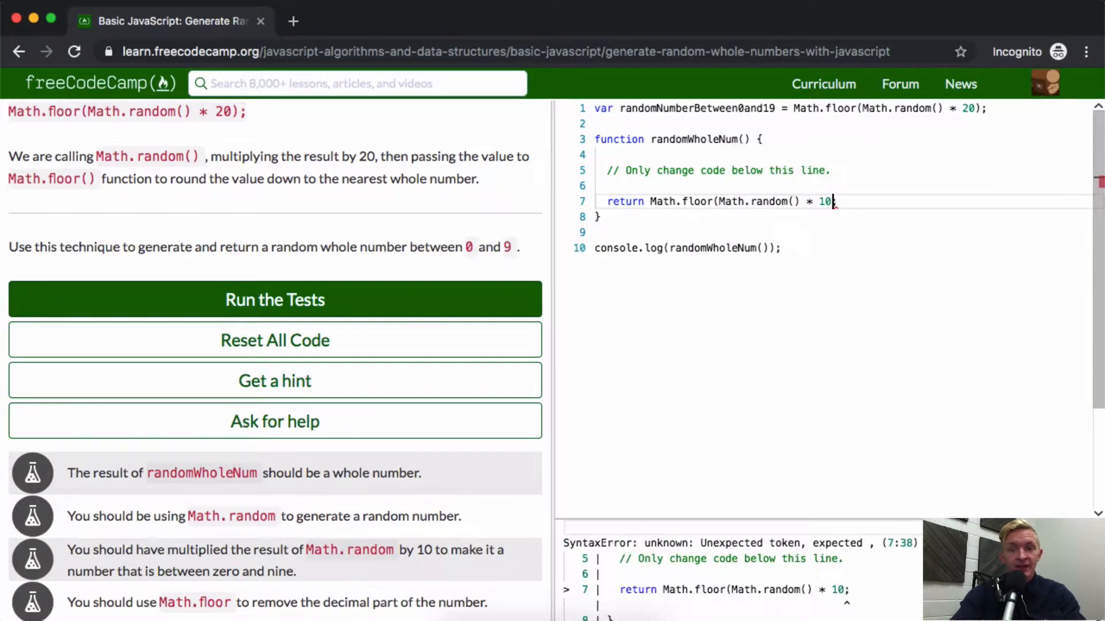
text())
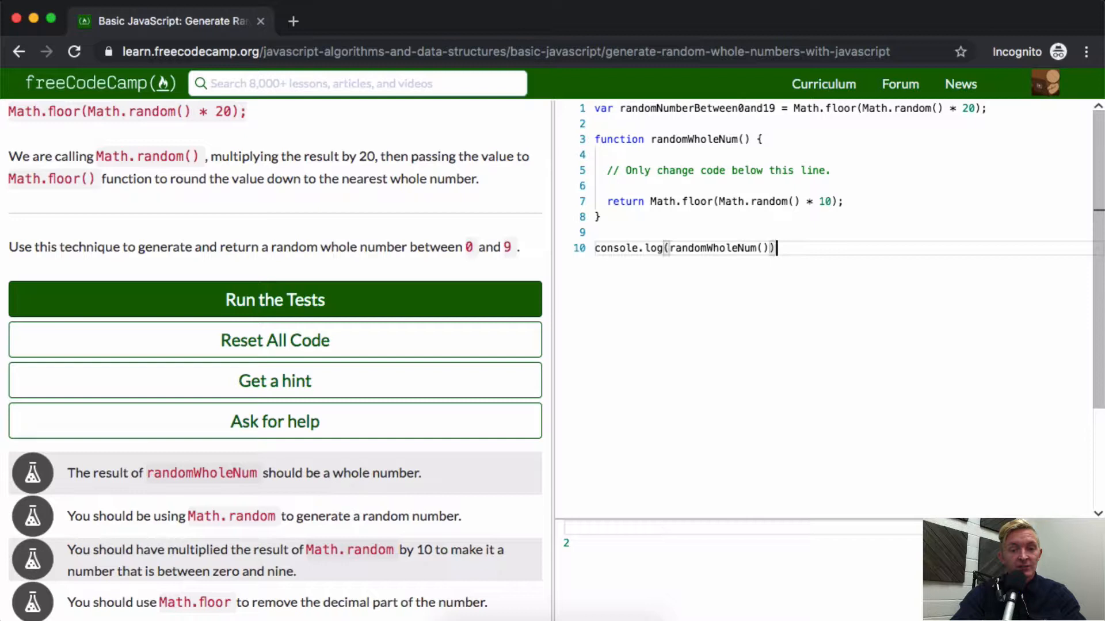
text(;)
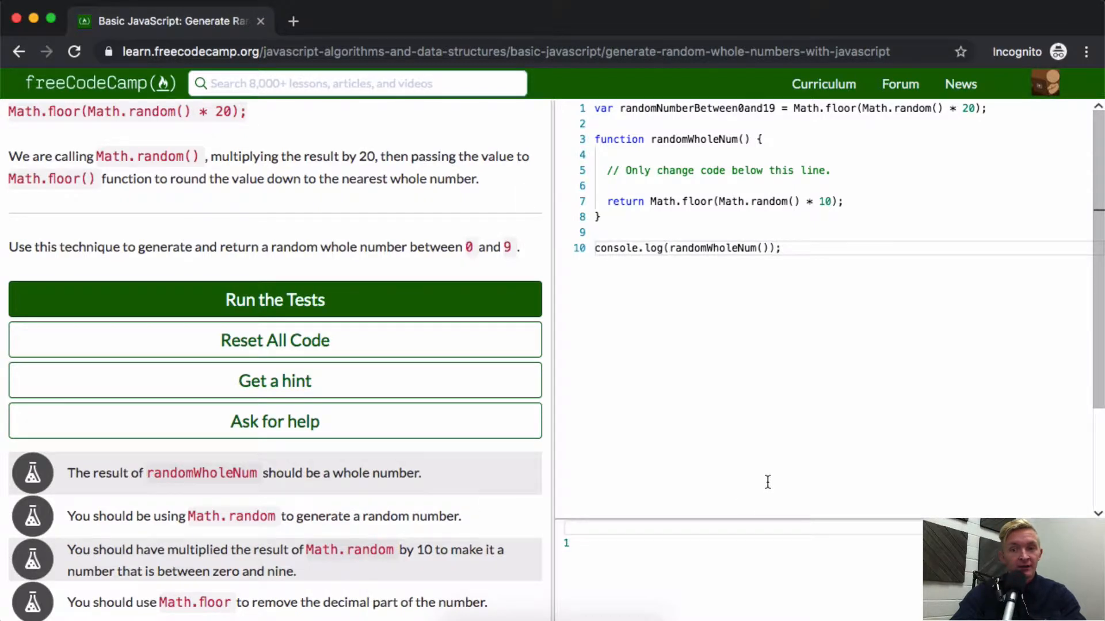
click(781, 249)
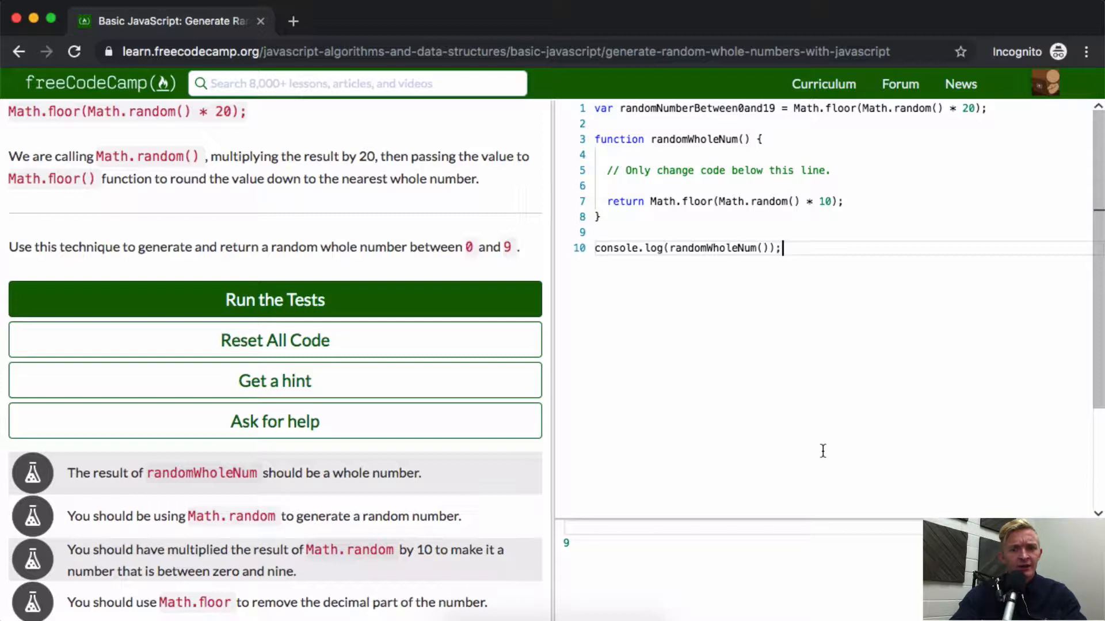
mouse_move(649, 573)
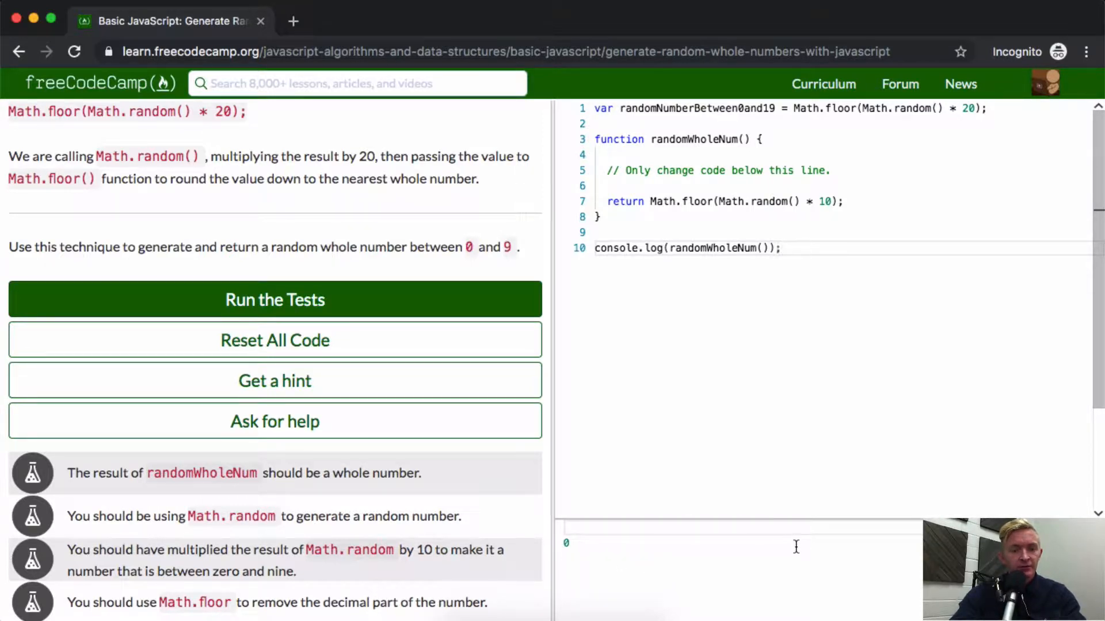
mouse_move(419, 314)
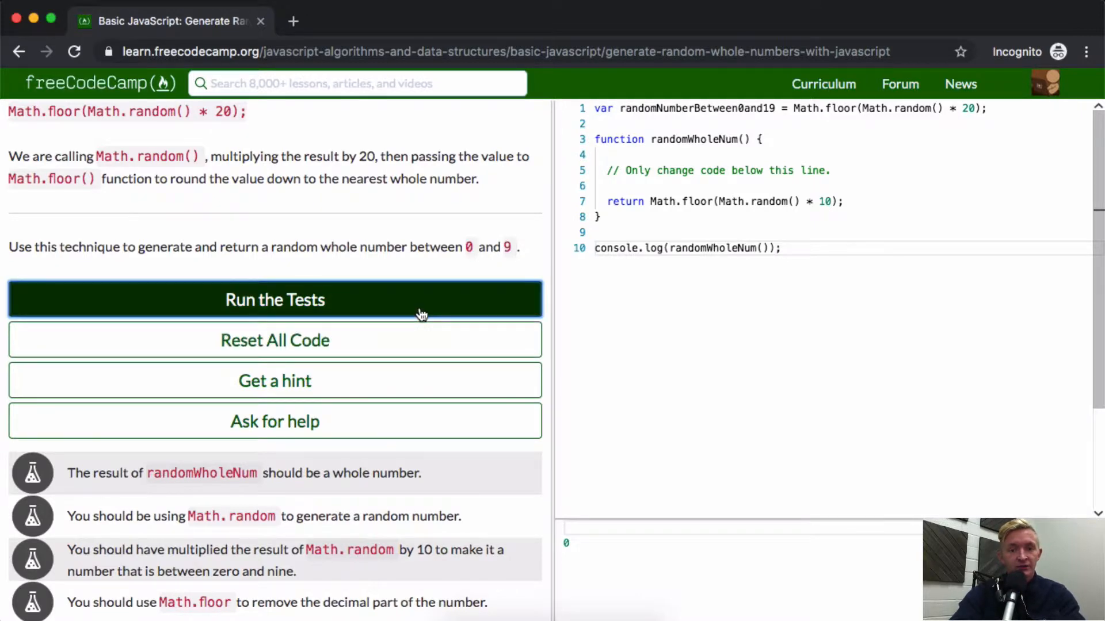
Run the tests so all four pass, then dismiss the success message.
click(274, 299)
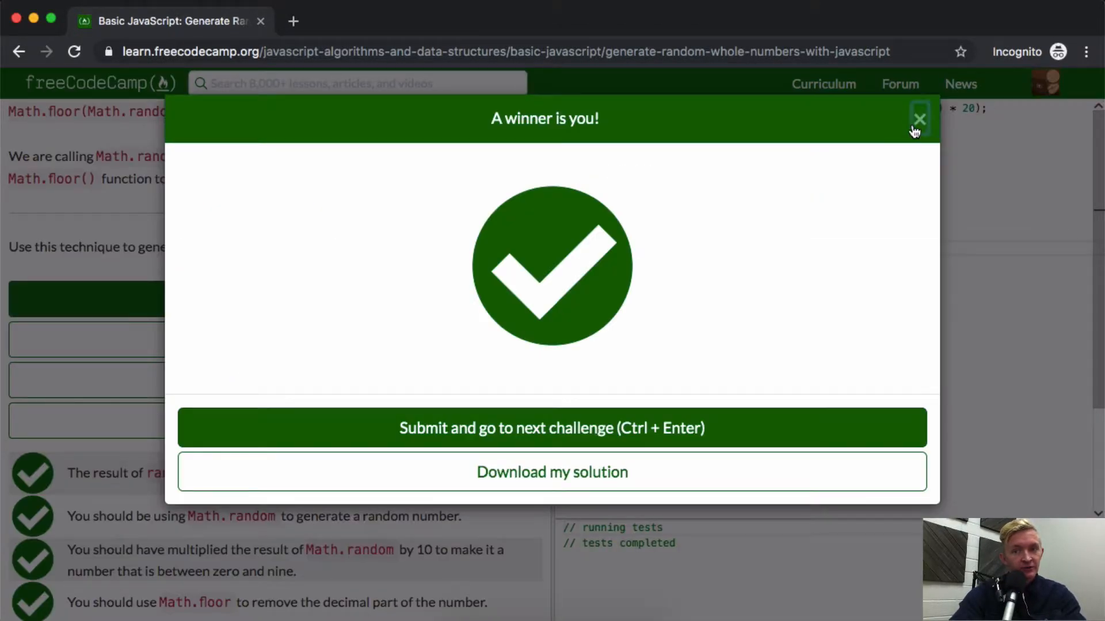
click(919, 118)
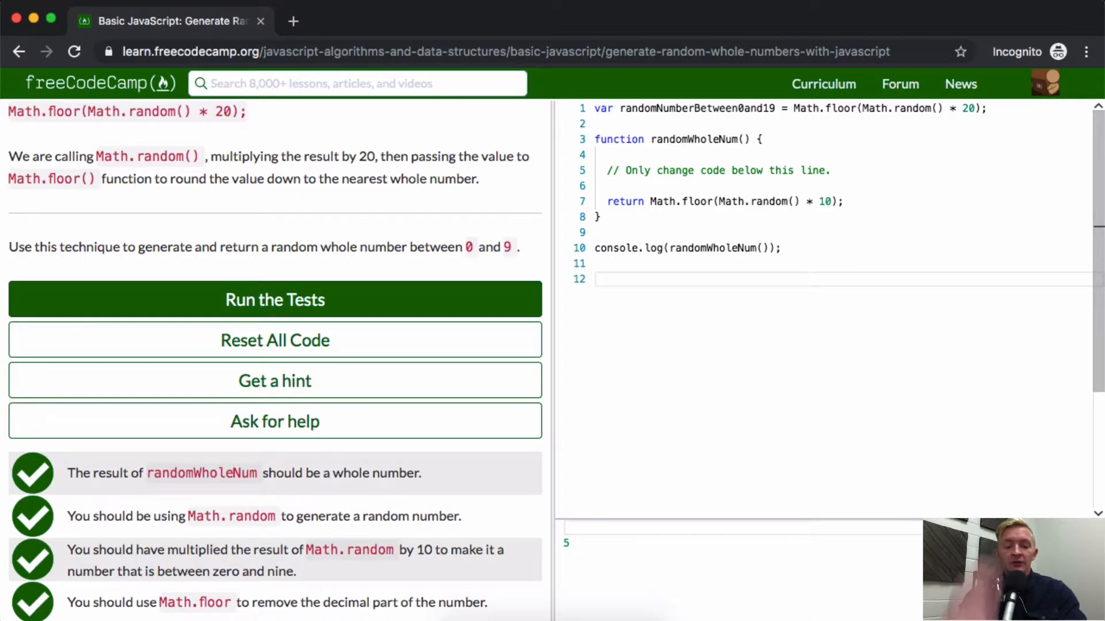
Declare var contestants = ["Bill", "Joe", "Phillip", "James"] below the existing code.
text(var c)
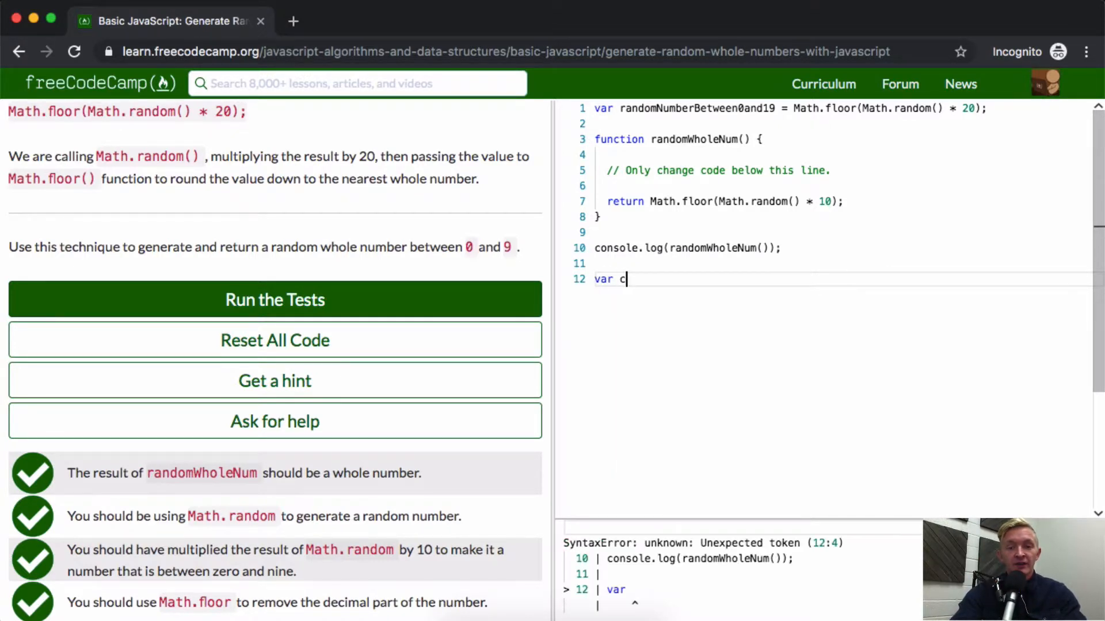
text(ontestants)
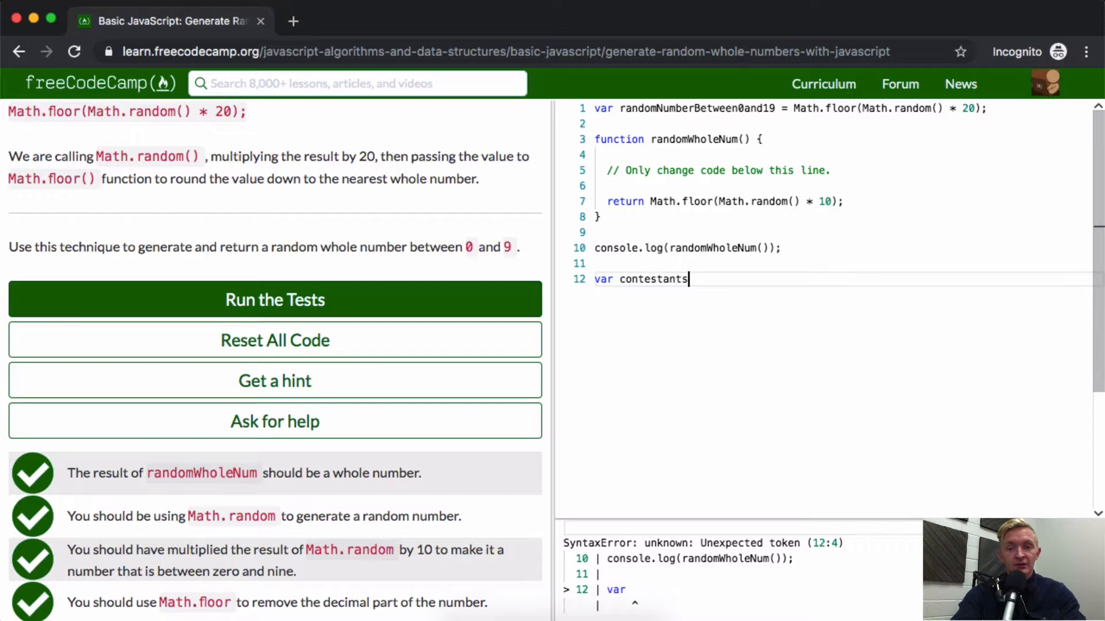
text(= [])
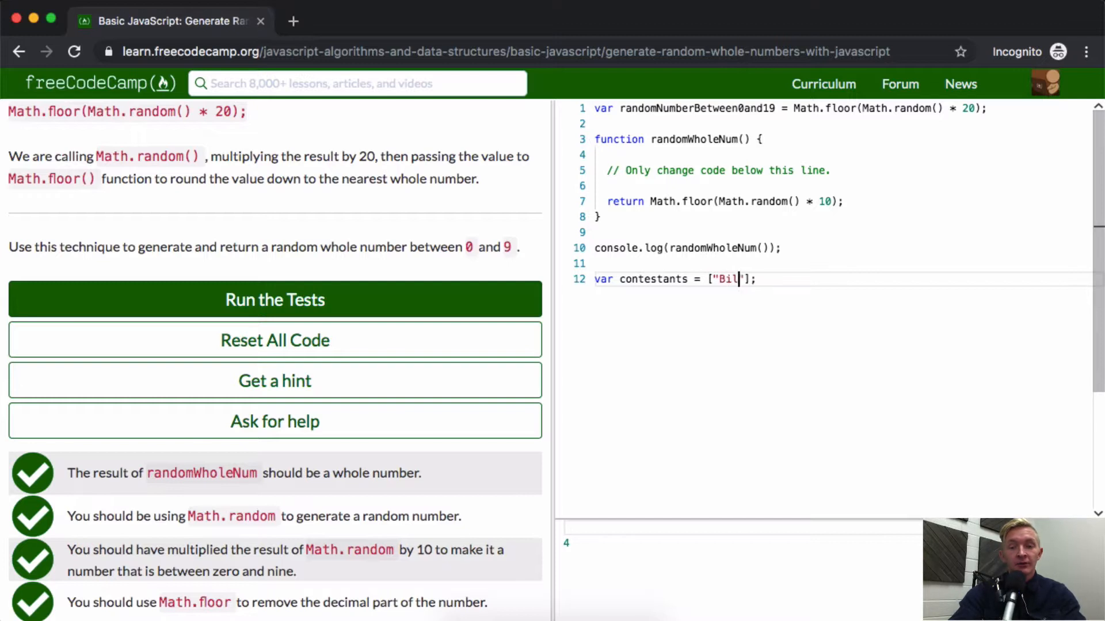
text(l", "")
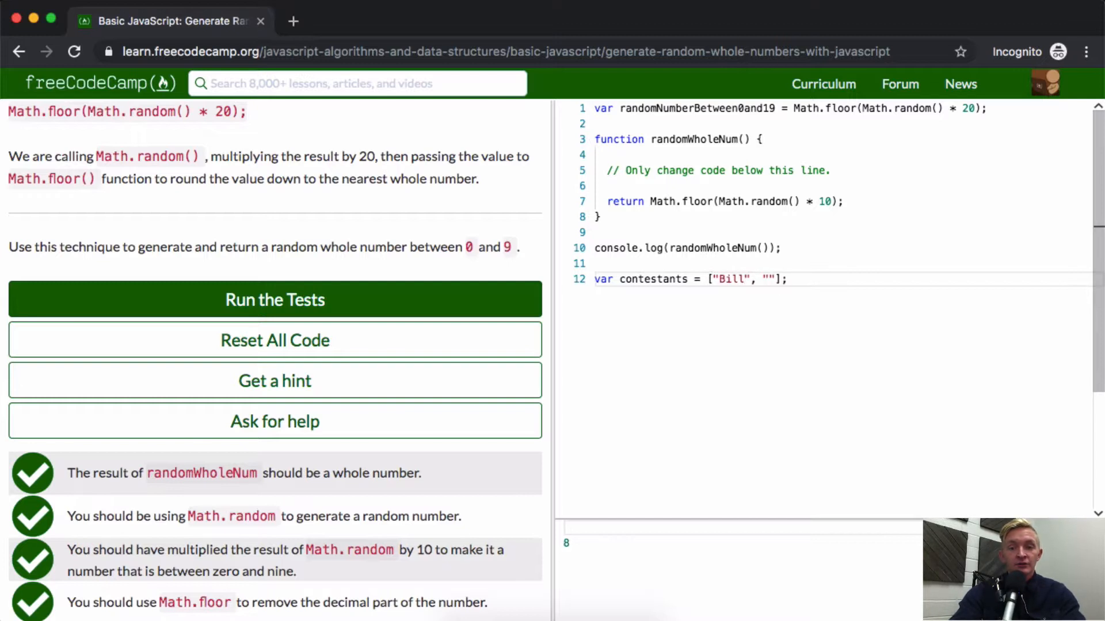
text("Joe", "P)
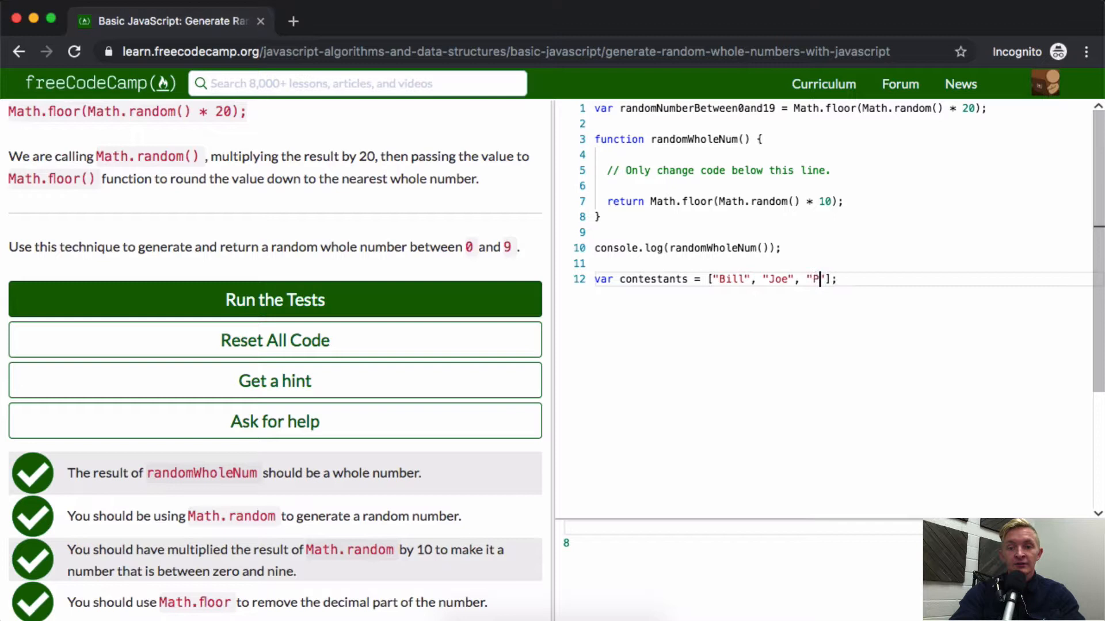
text(hillip)
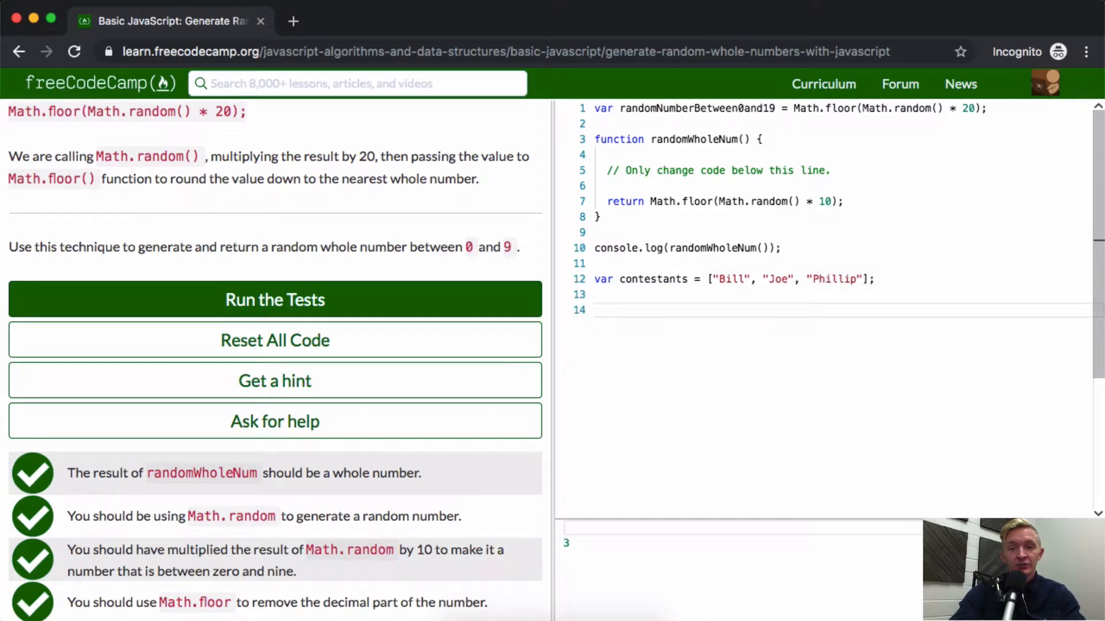
text(conten)
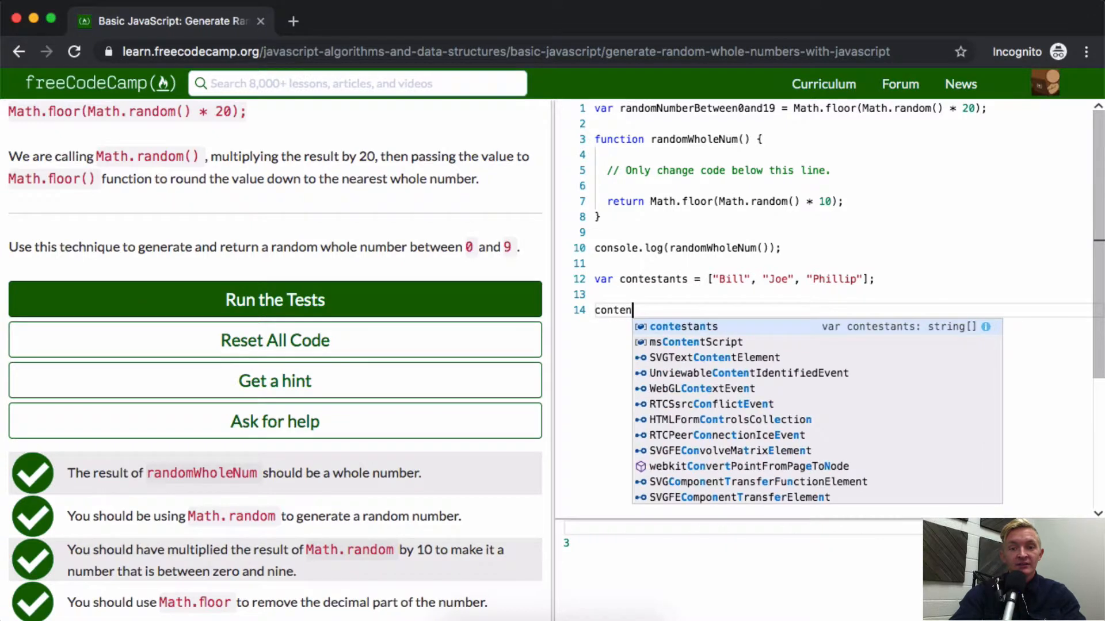
text(consol)
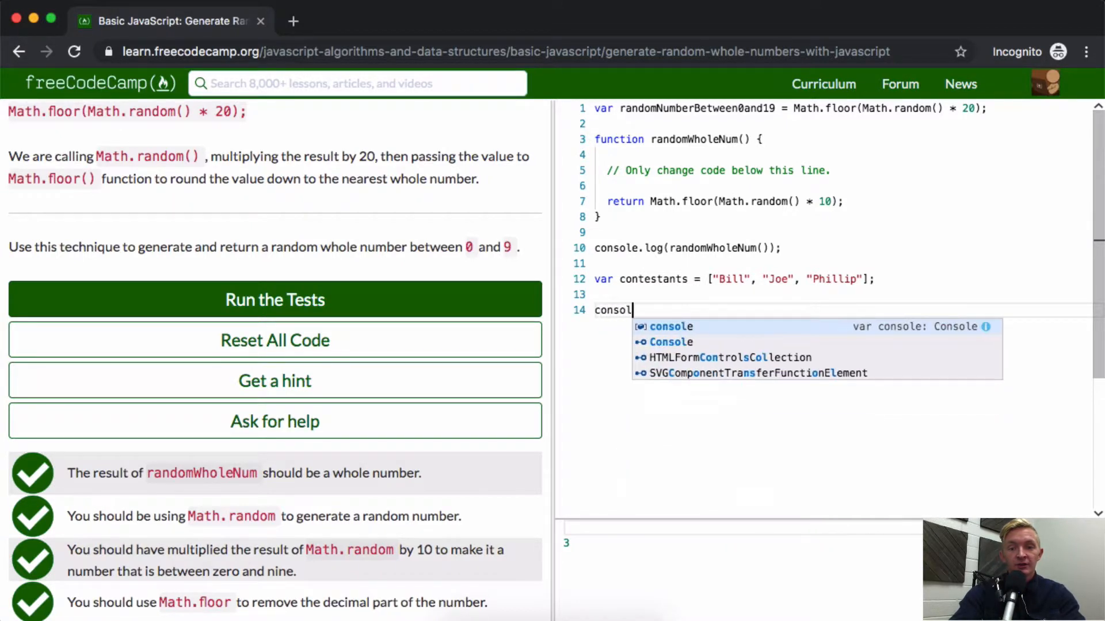
key(Backspace)
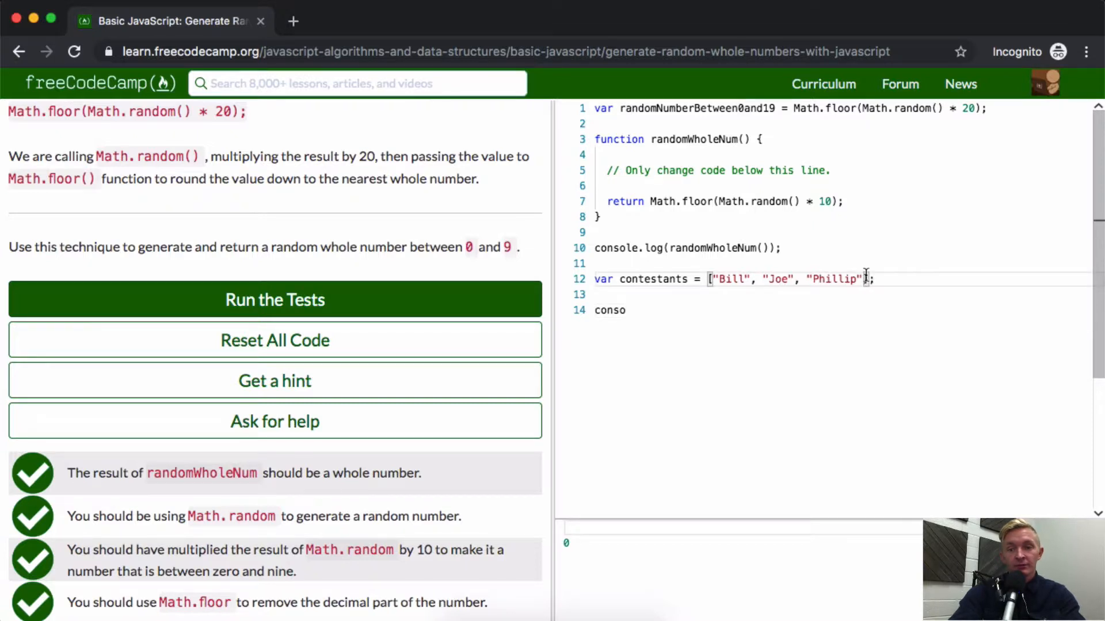
text(, "James)
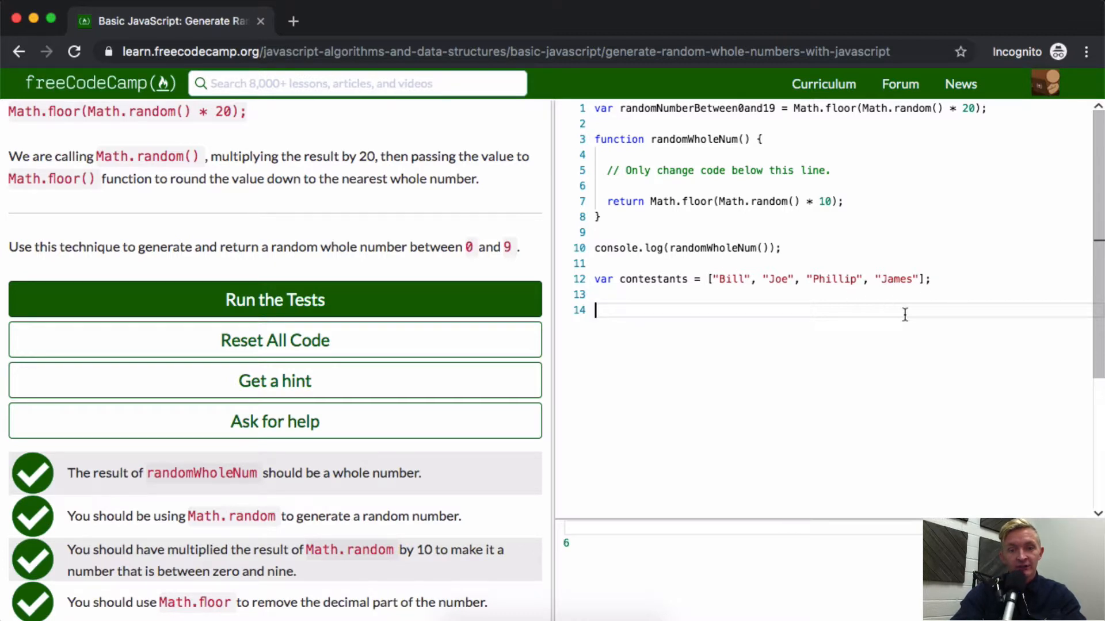
Write var randomContestant = contestants[Math.floor(Math.random() * contestants.length)] and start a winning-contestant line.
text(contestants[)
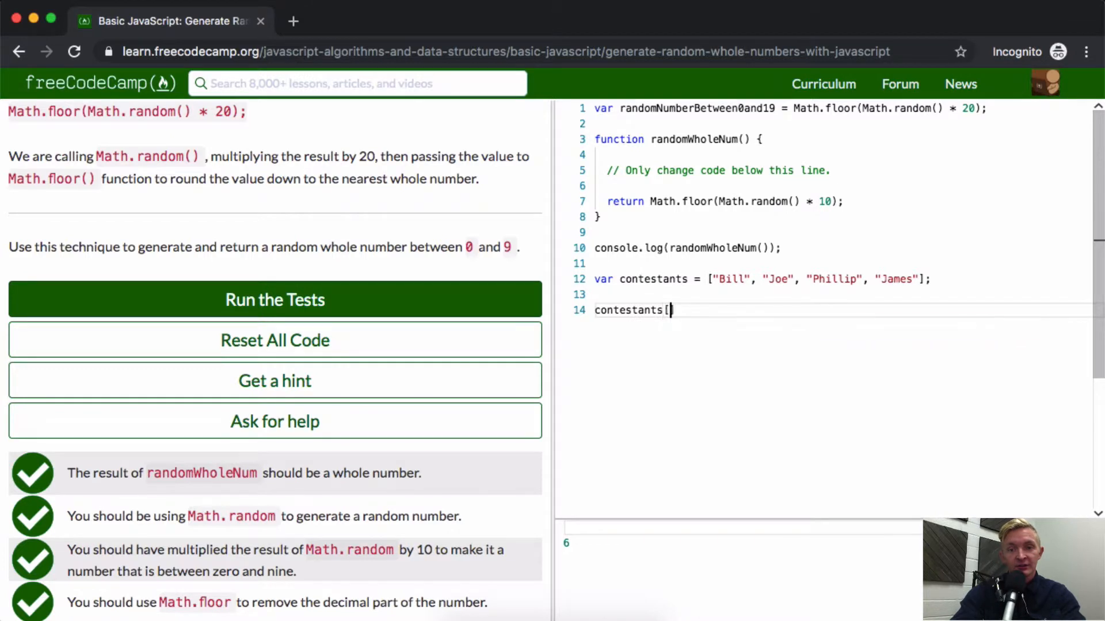
text(Math.f)
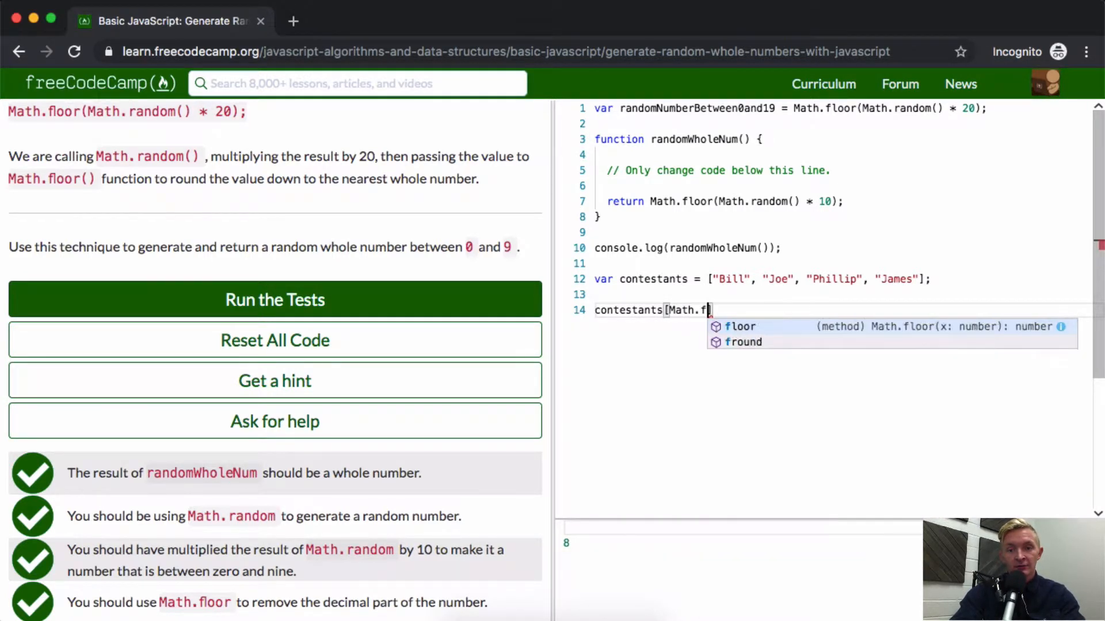
text(llor())
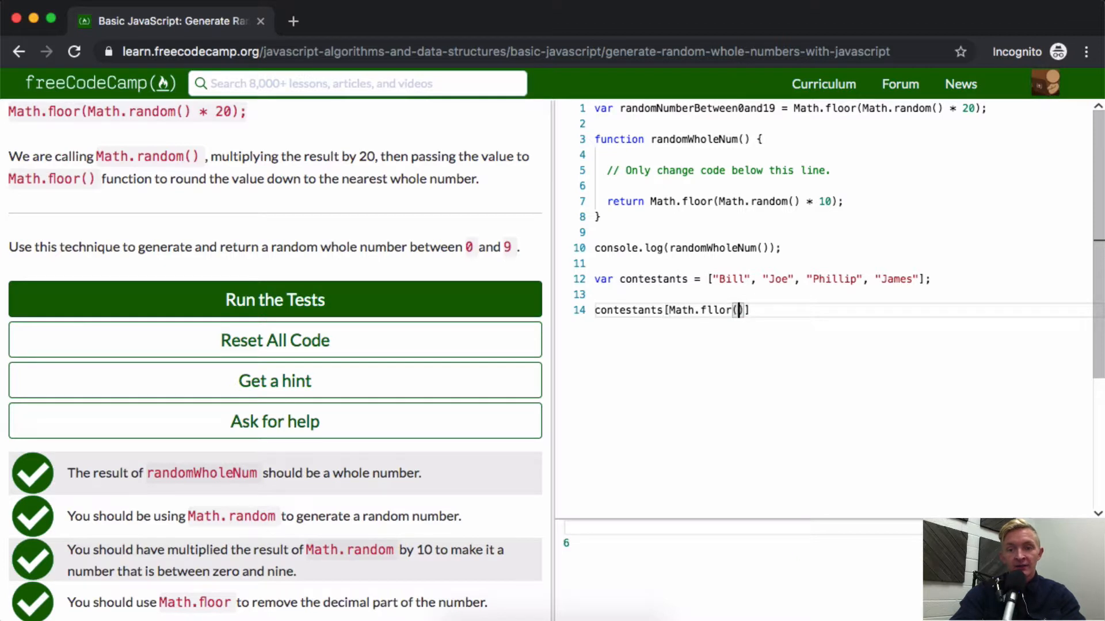
text(Math.radom() *)
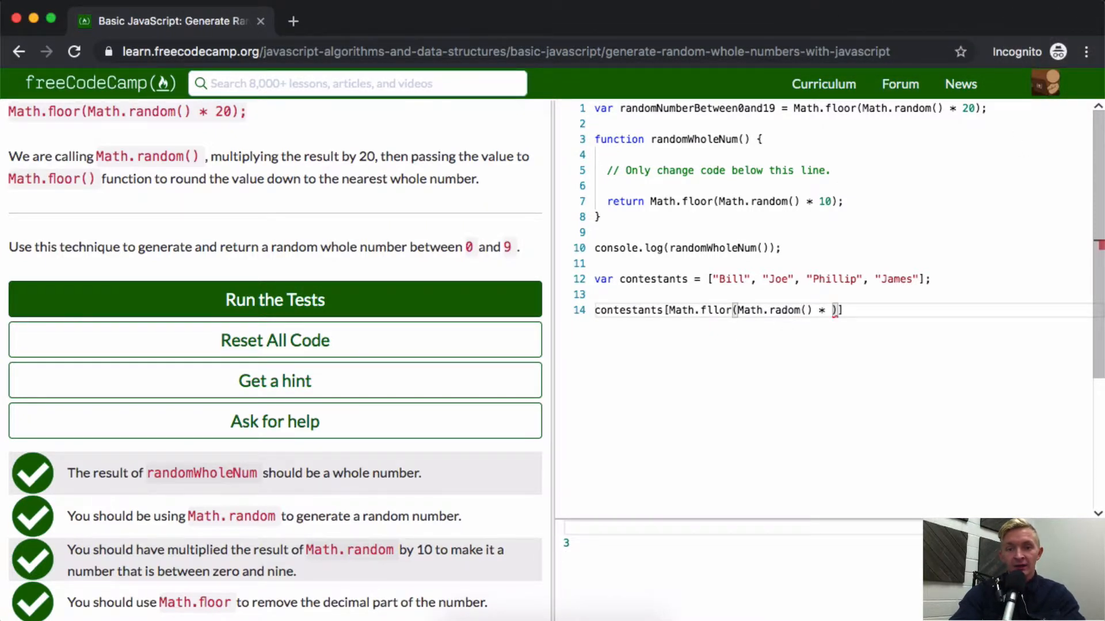
text(contestants)
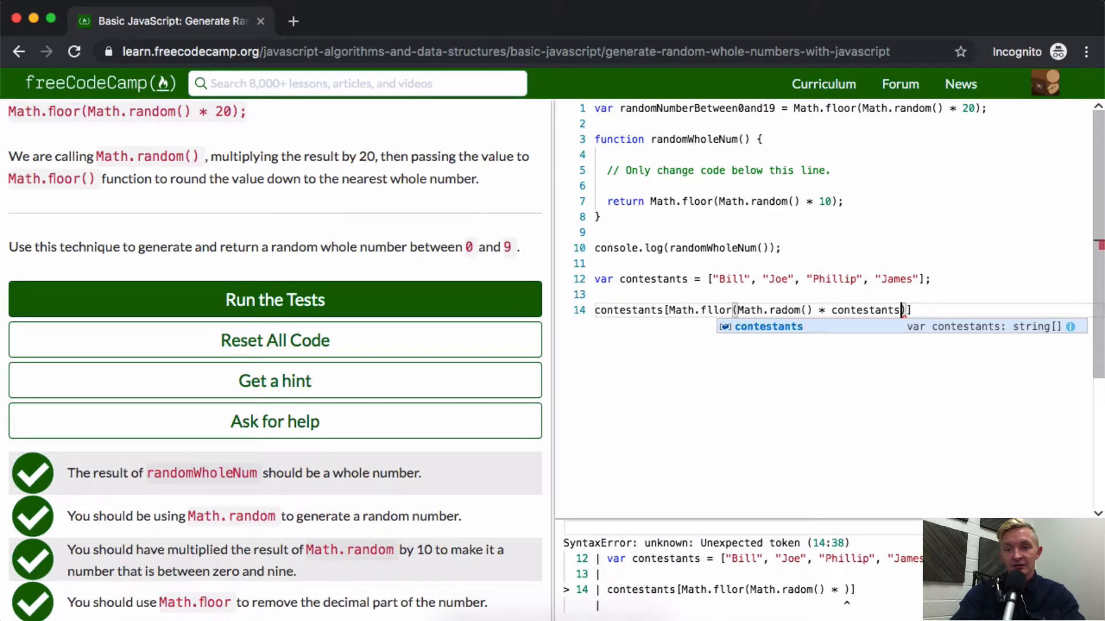
text(.length))
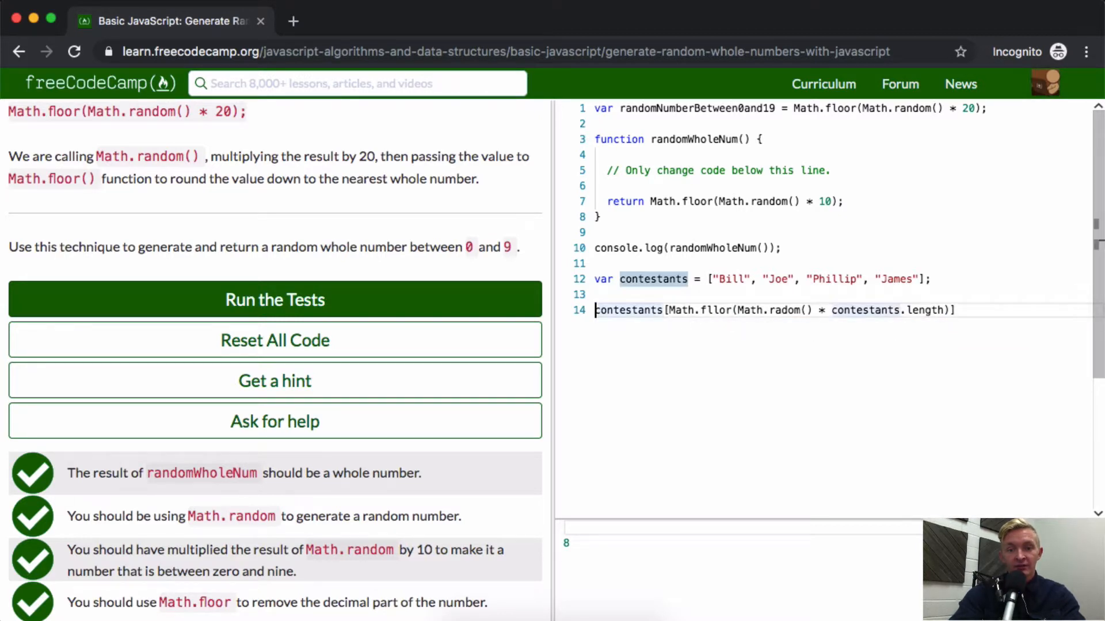
text(win)
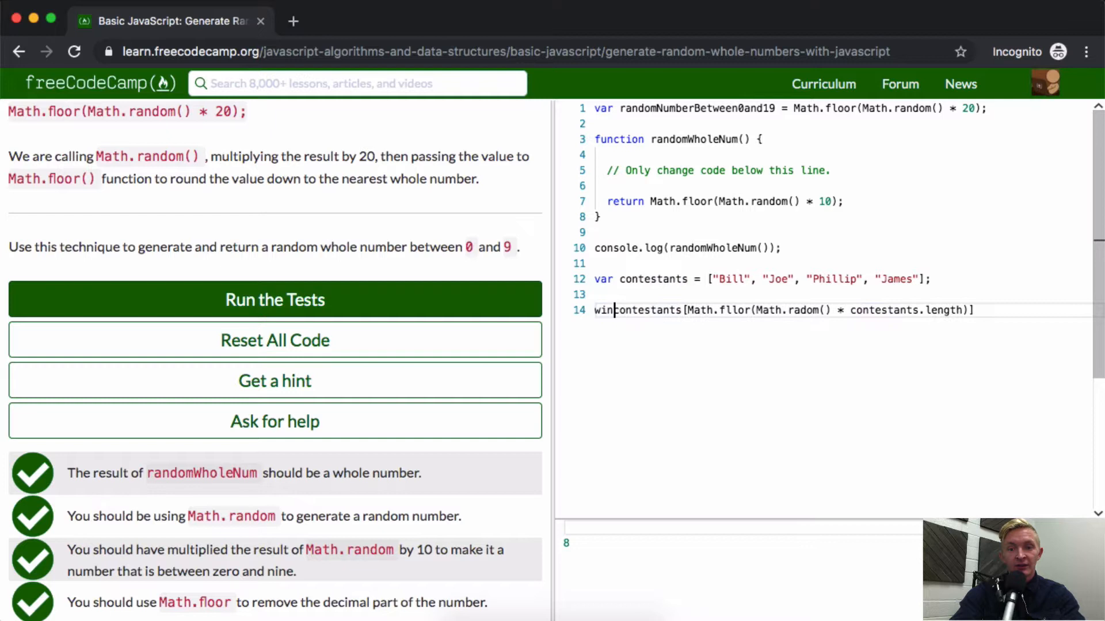
text(var winnin)
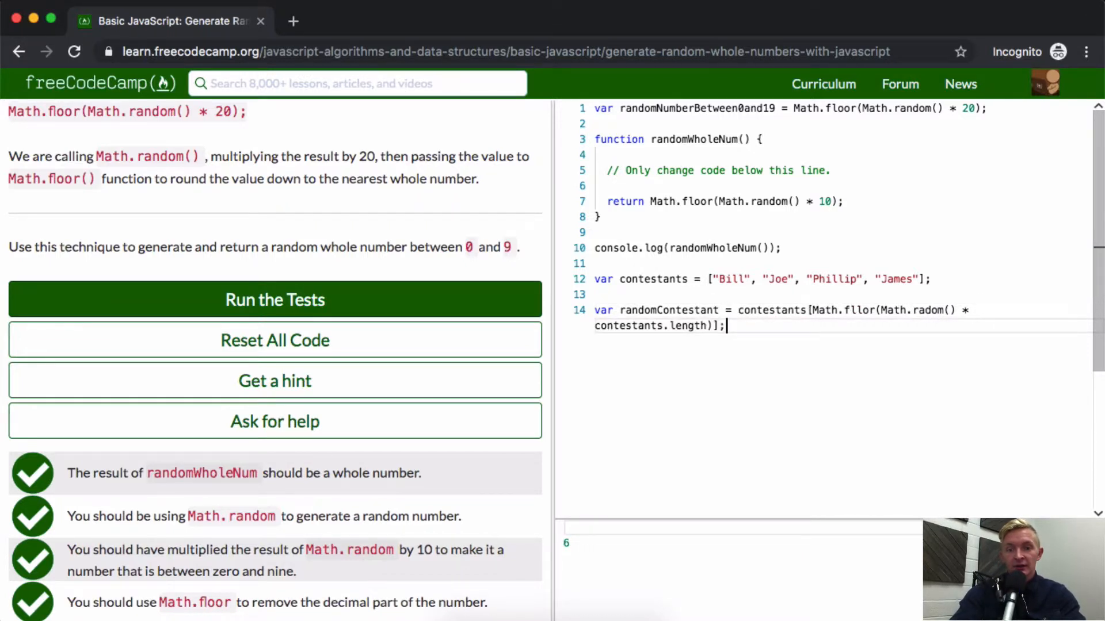
text(con)
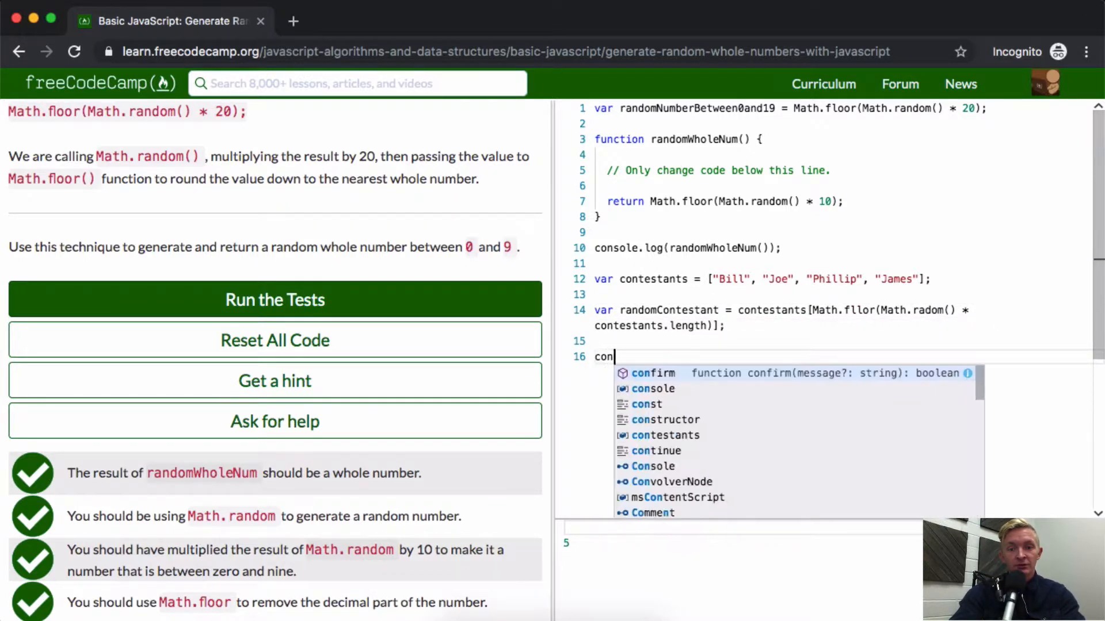
Log the floored random-times-(length-1) expression, set randomContestant to contestants[1], so 7 prints.
text(sole.log(randomContestant);)
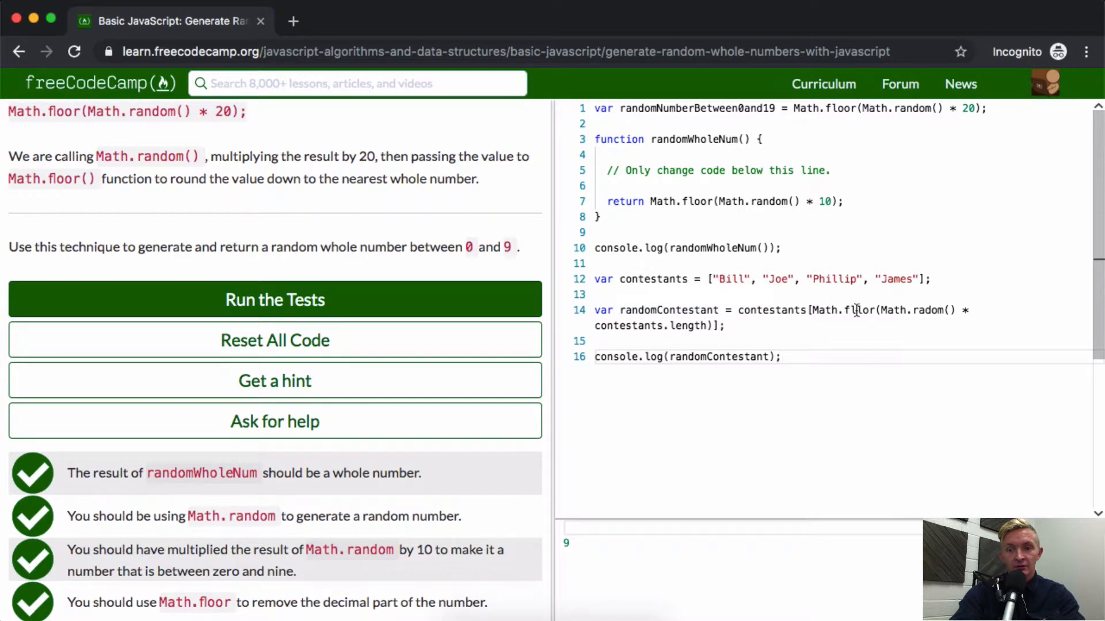
mouse_move(855, 319)
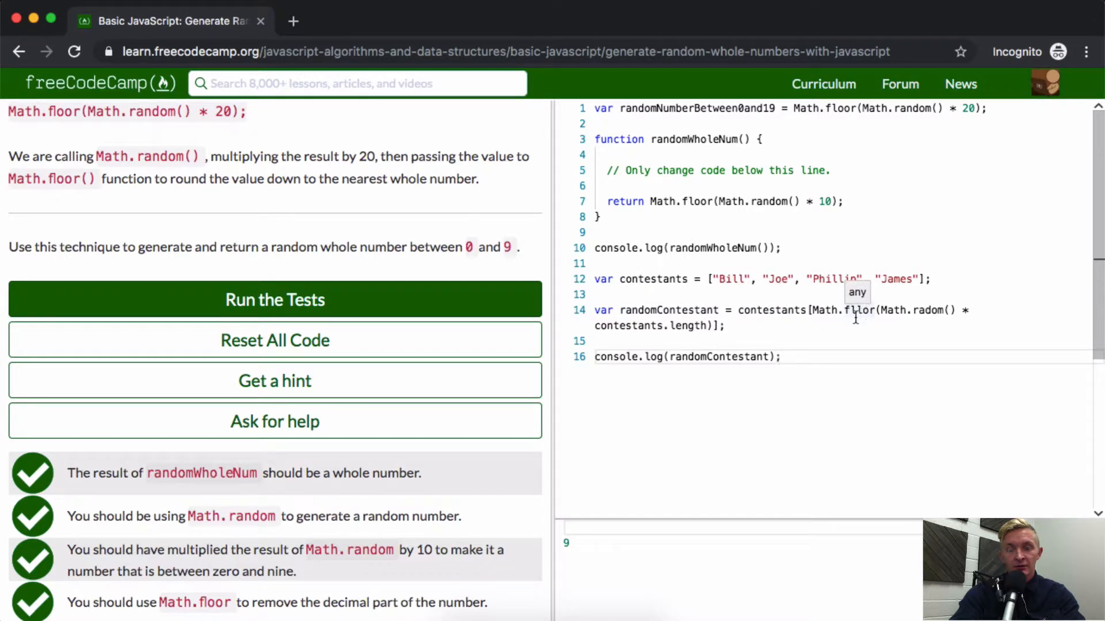
text(-1)
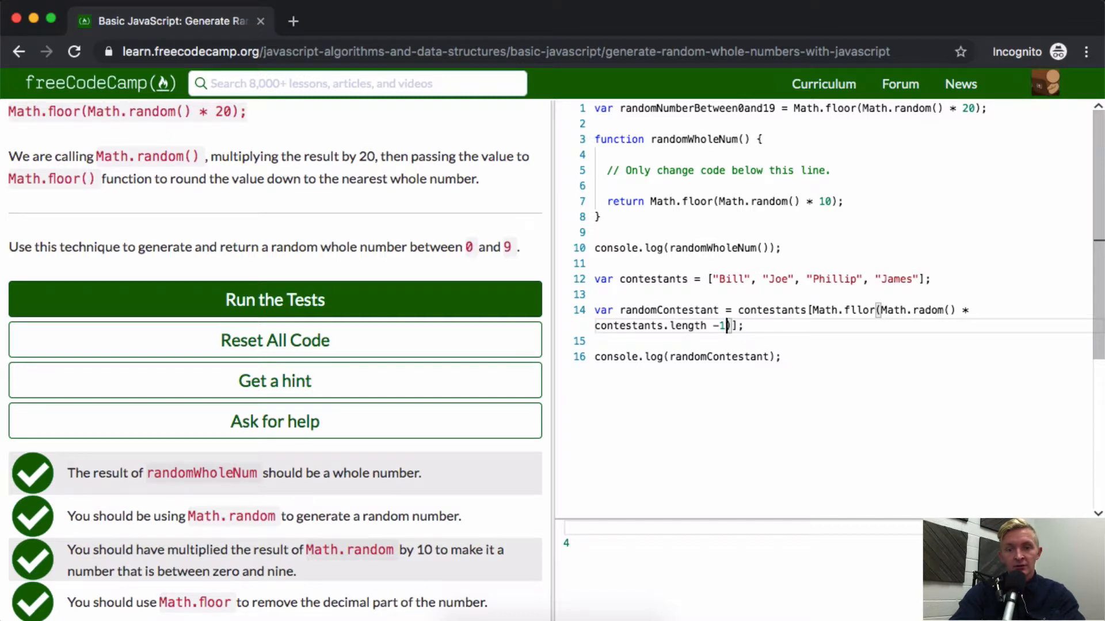
mouse_move(810, 317)
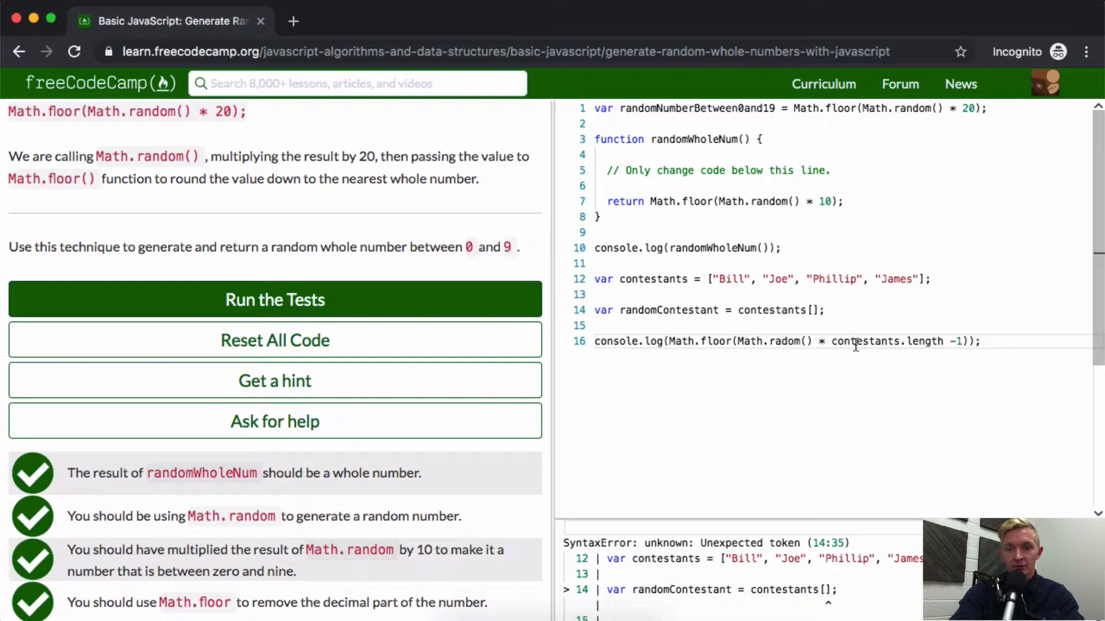
mouse_move(920, 340)
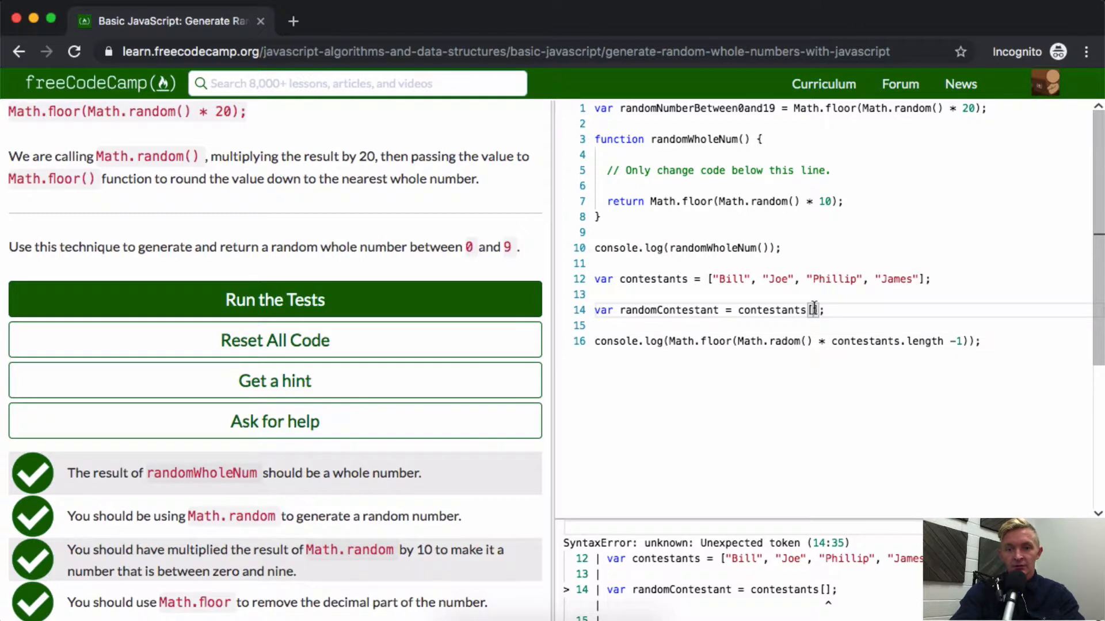
text(0)
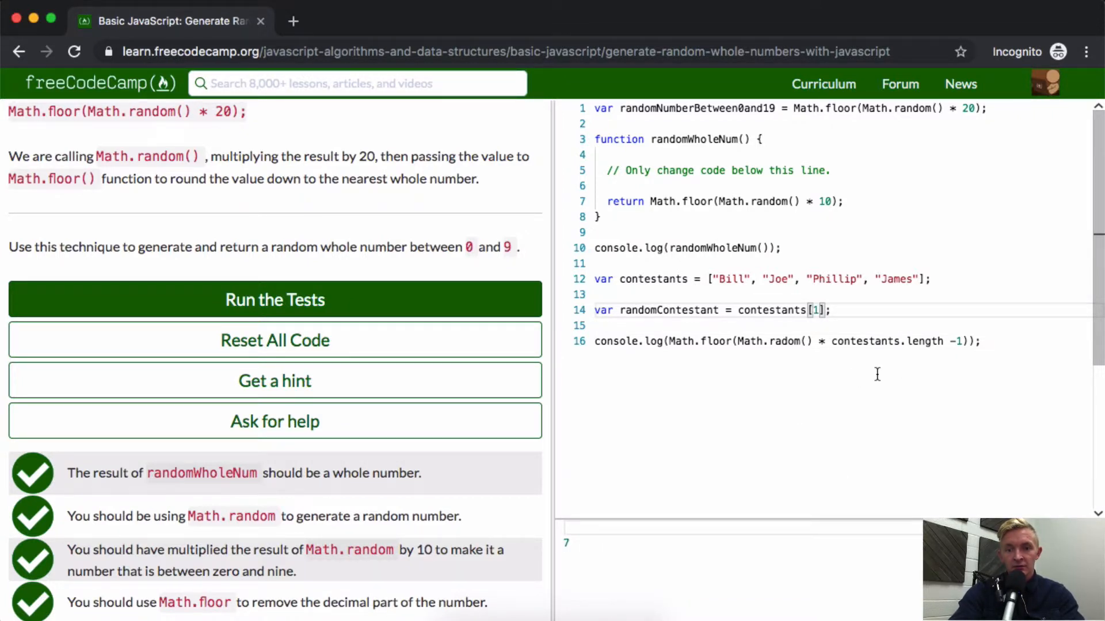
mouse_move(870, 362)
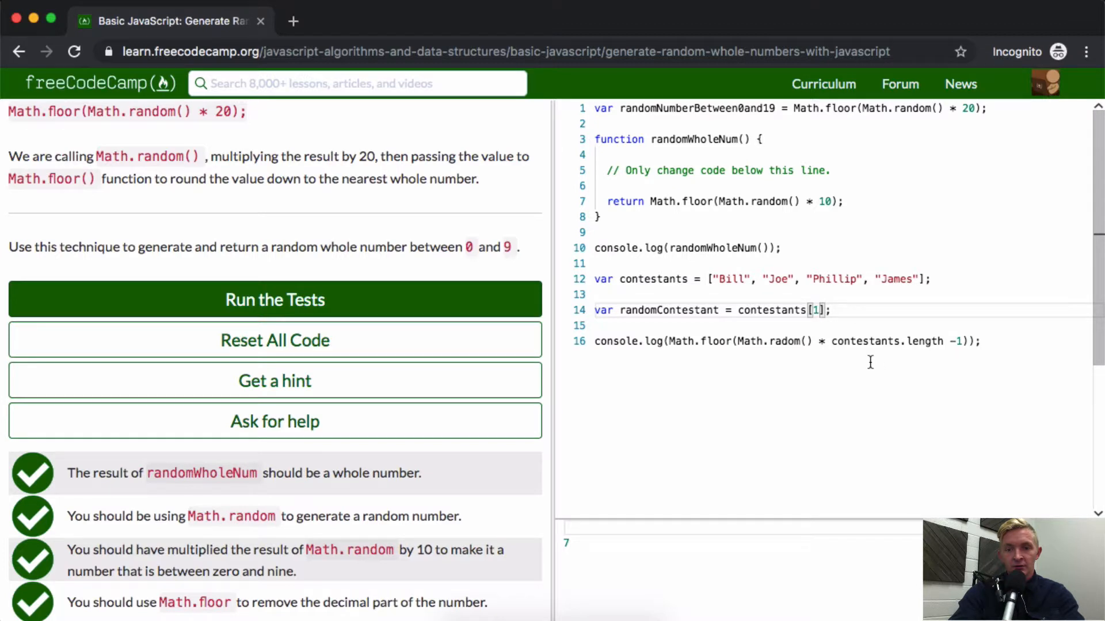
mouse_move(713, 358)
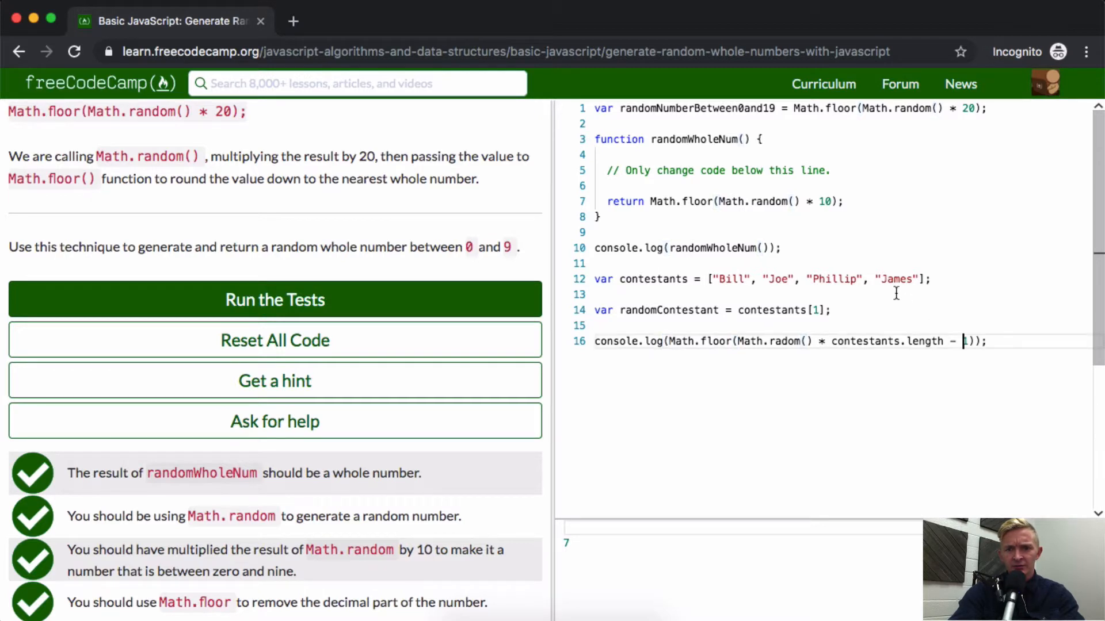
Comment out the randomWholeNum log and strip the old multiplier from the logged expression.
text(//)
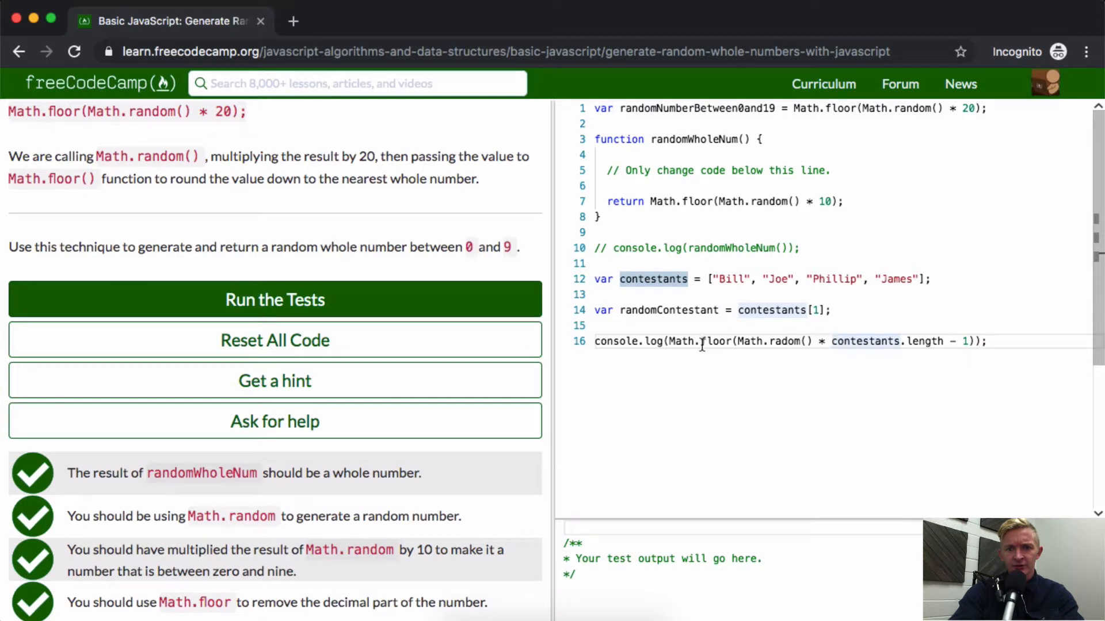
double_click(865, 340)
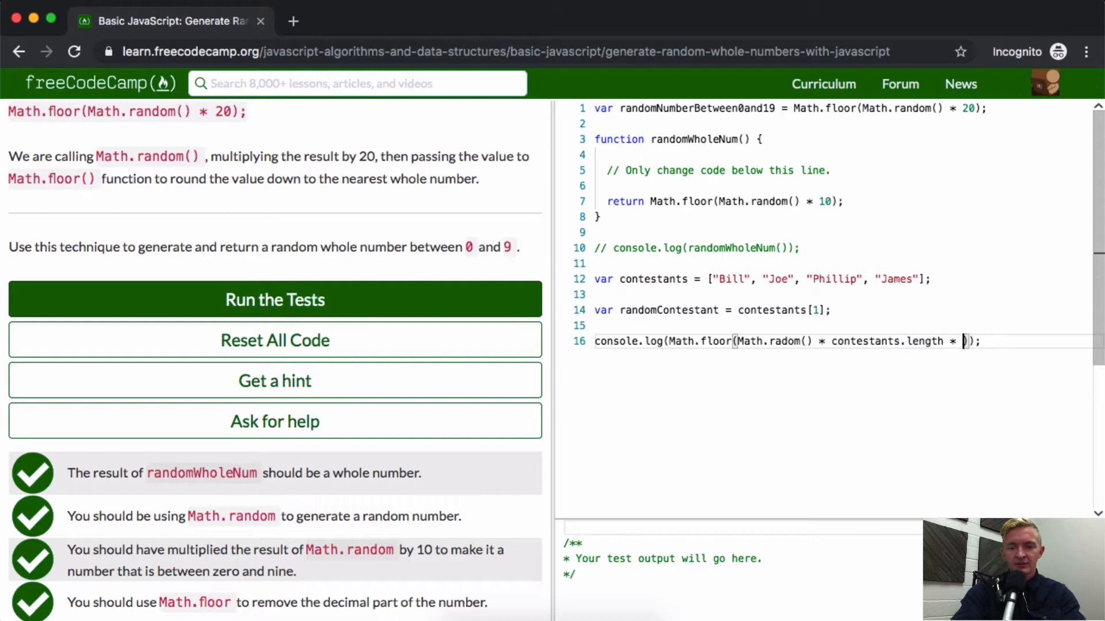
text(10)
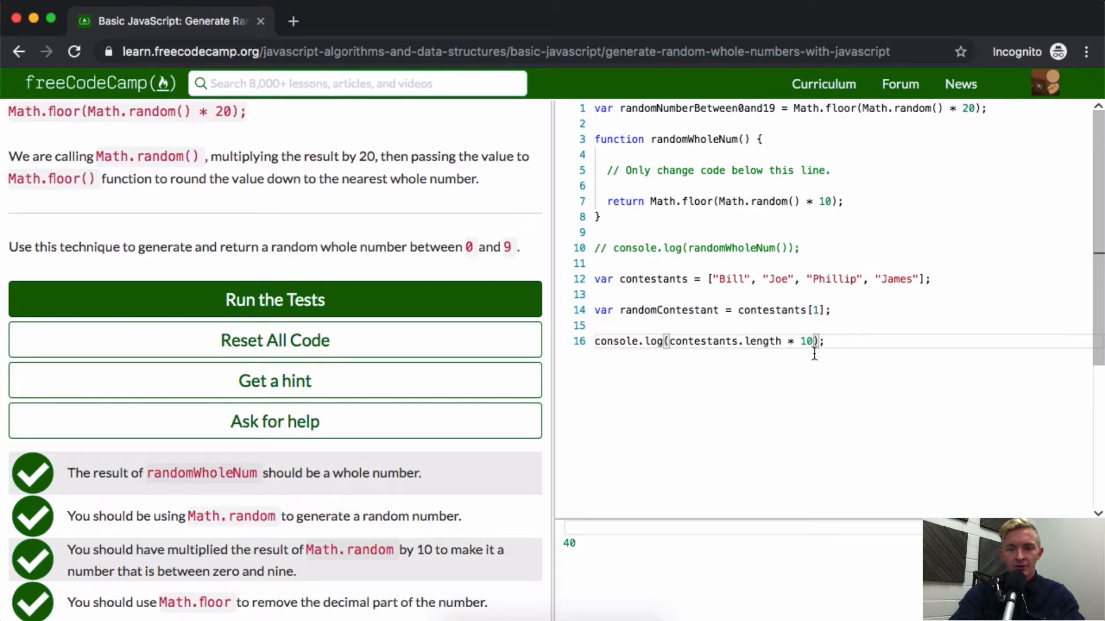
key(Backspace)
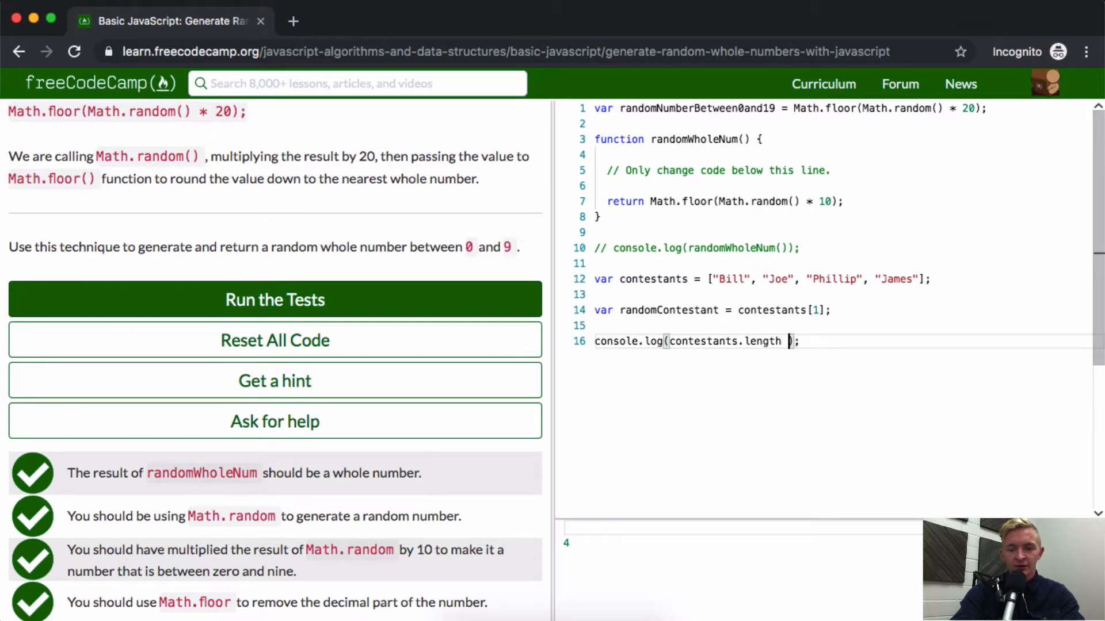
text(*)
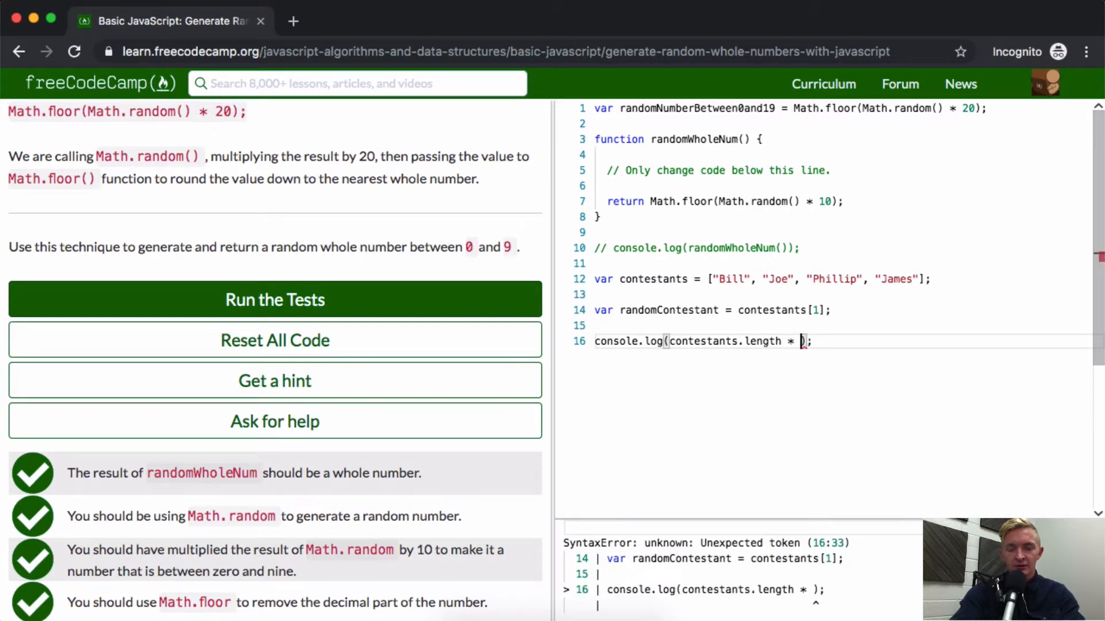
key(Backspace)
text(Math.ran)
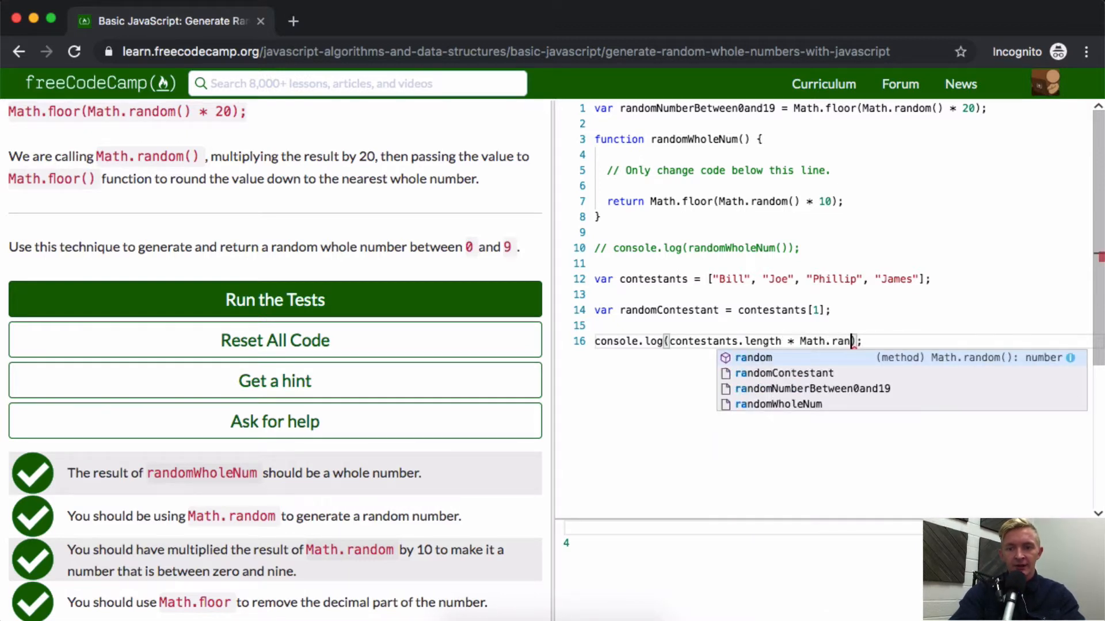
Log Math.floor(contestants.length * Math.random()); and empty the index inside contestants[].
text(dom())
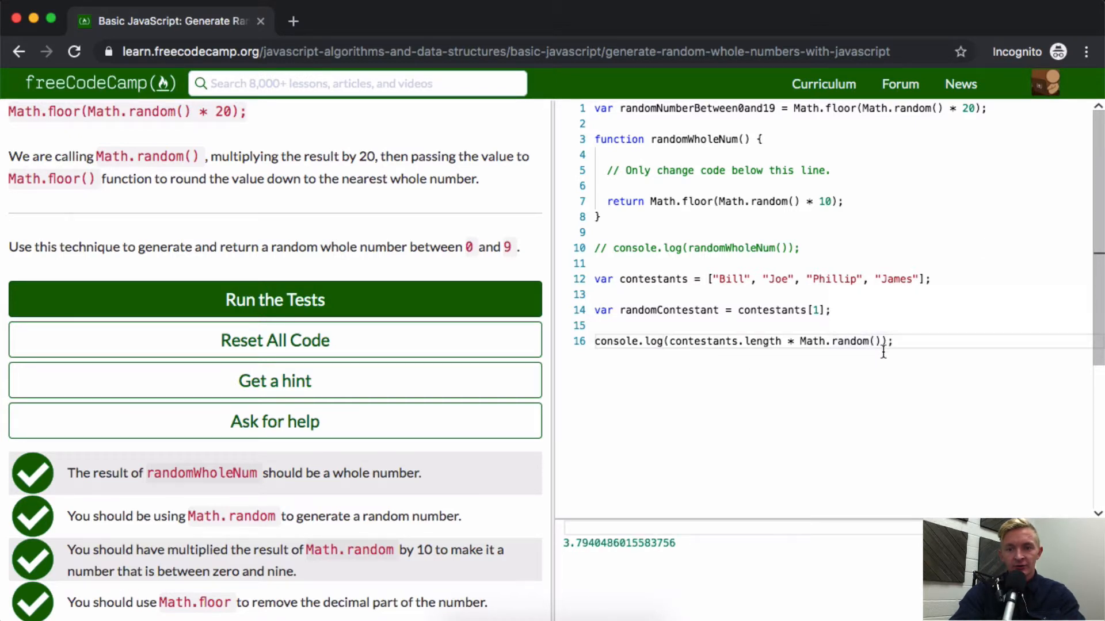
text(Math.floo)
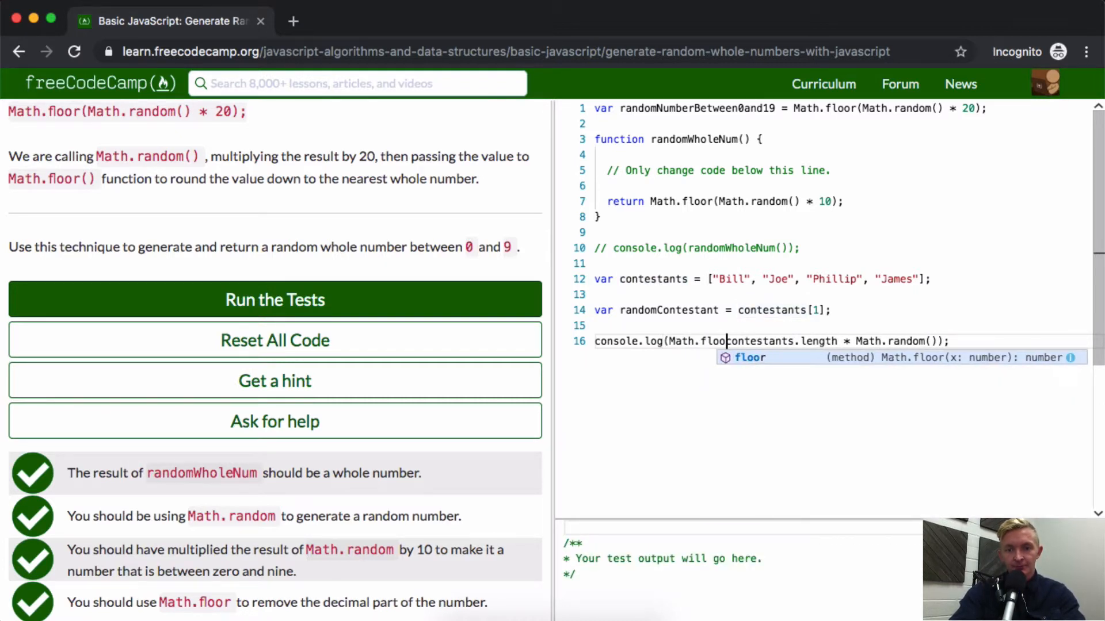
text())
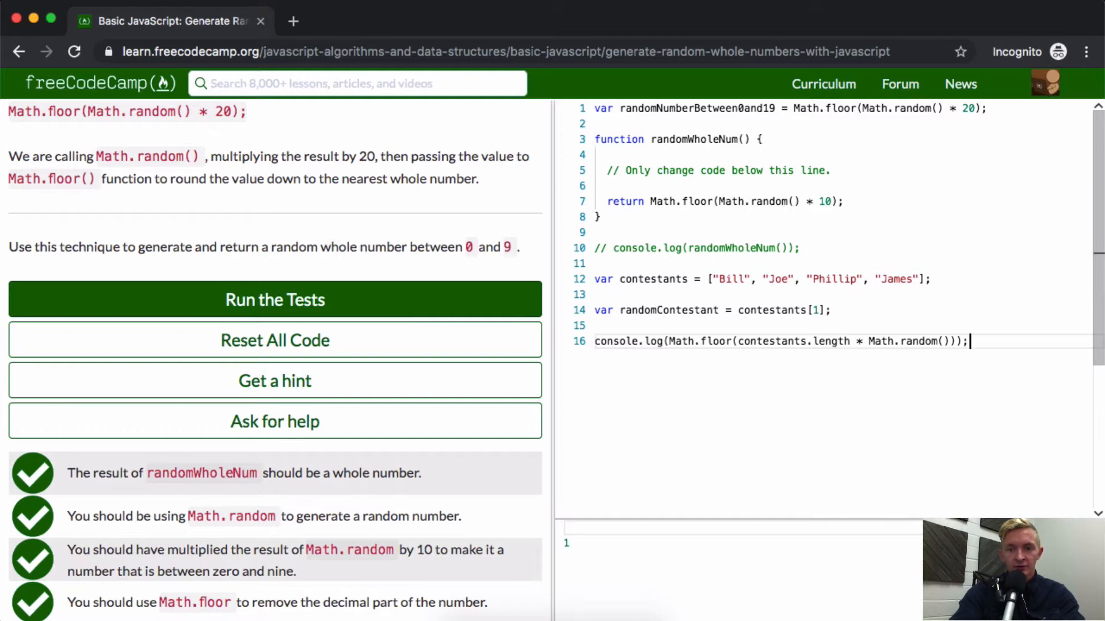
key(Backspace)
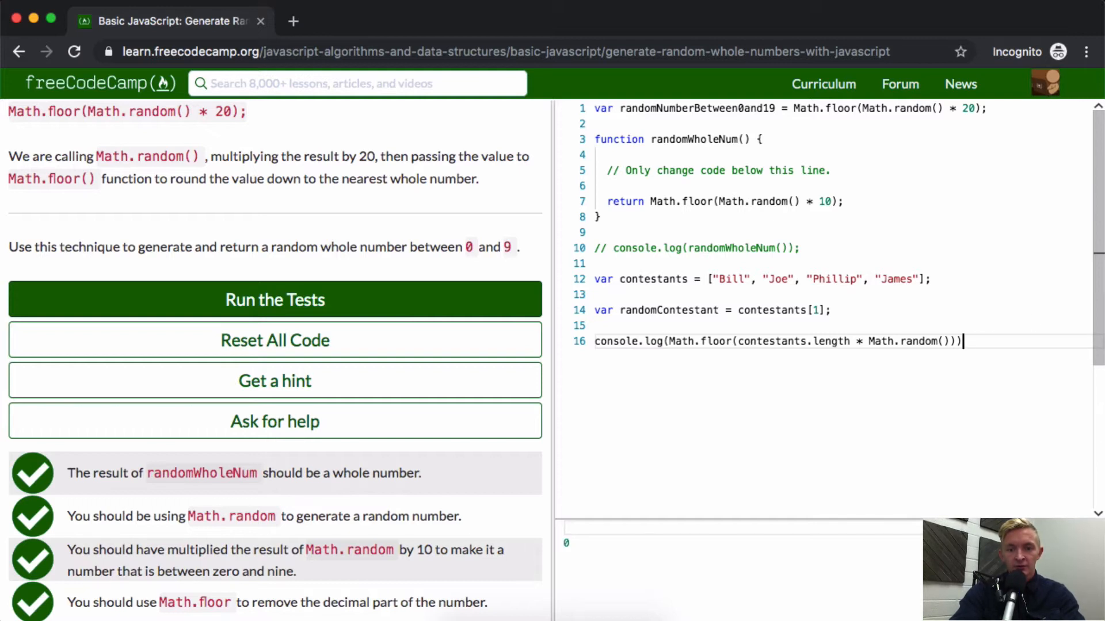
text(;)
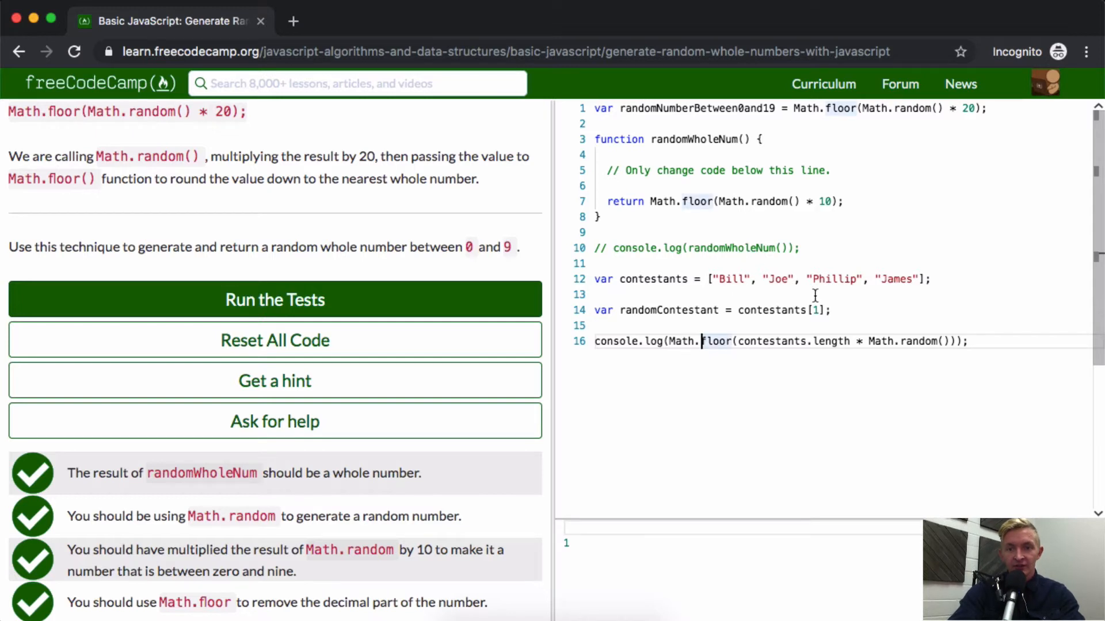
key(Backspace)
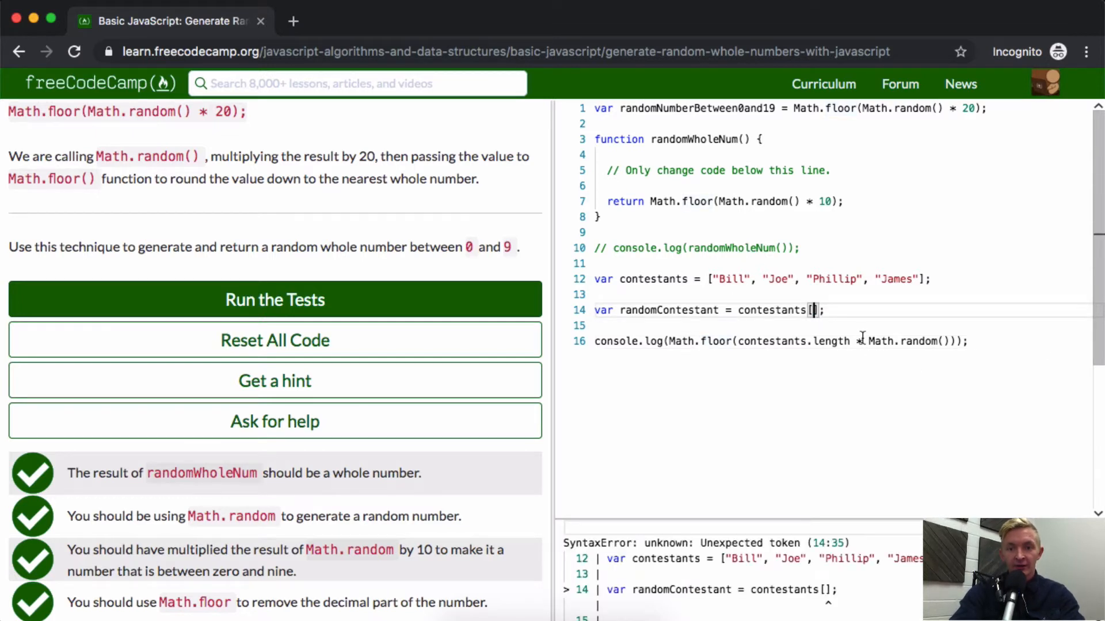
Log randomContestant and move Math.floor(contestants.length * Math.random()) into contestants[], printing Bill.
text(console.log(randomContestant);)
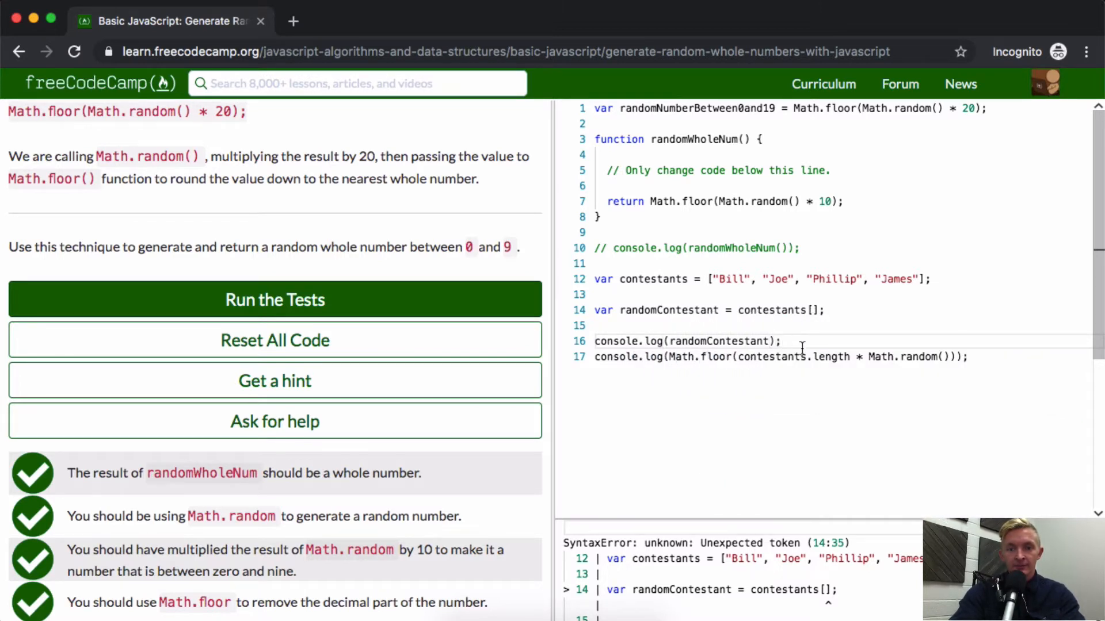
text(1)
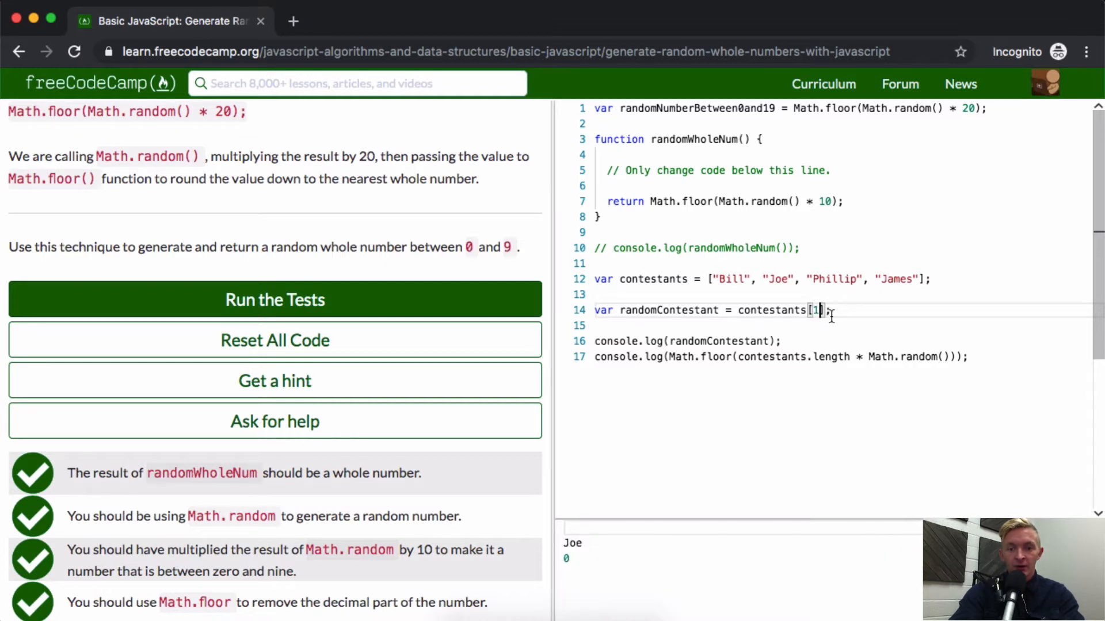
text(2)
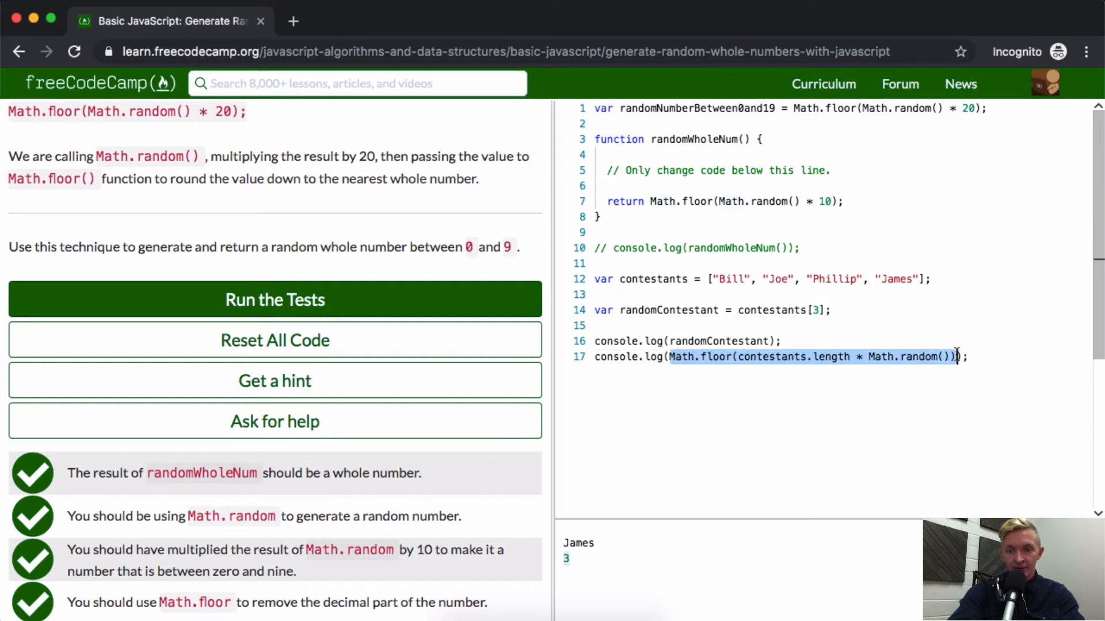
key(Delete)
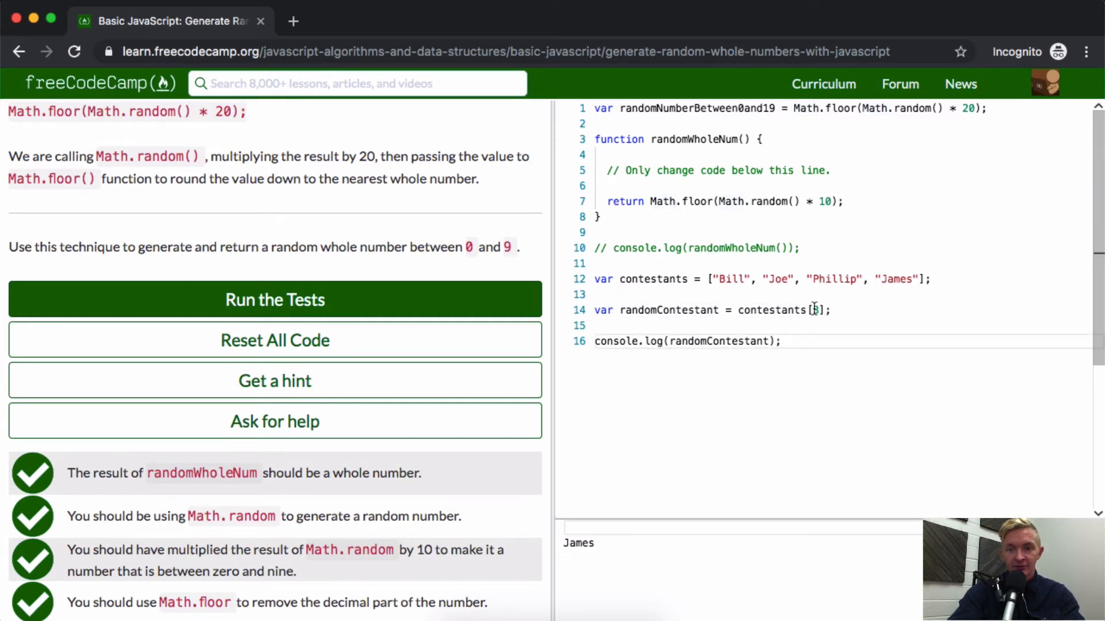
text(Math.floor(contestants.length * Math.random()))
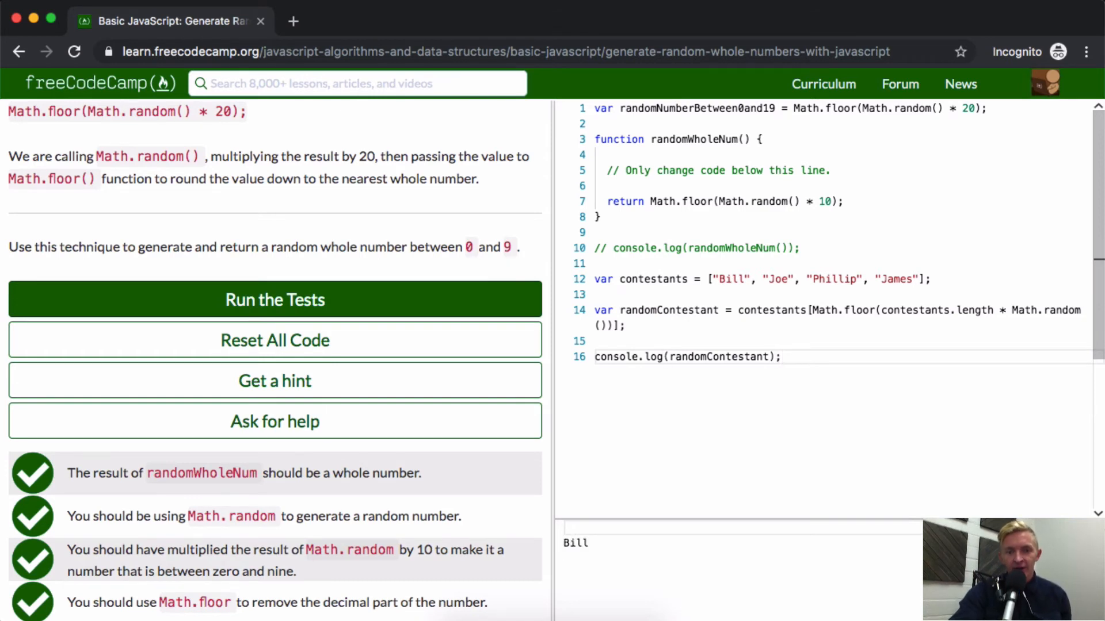
click(780, 356)
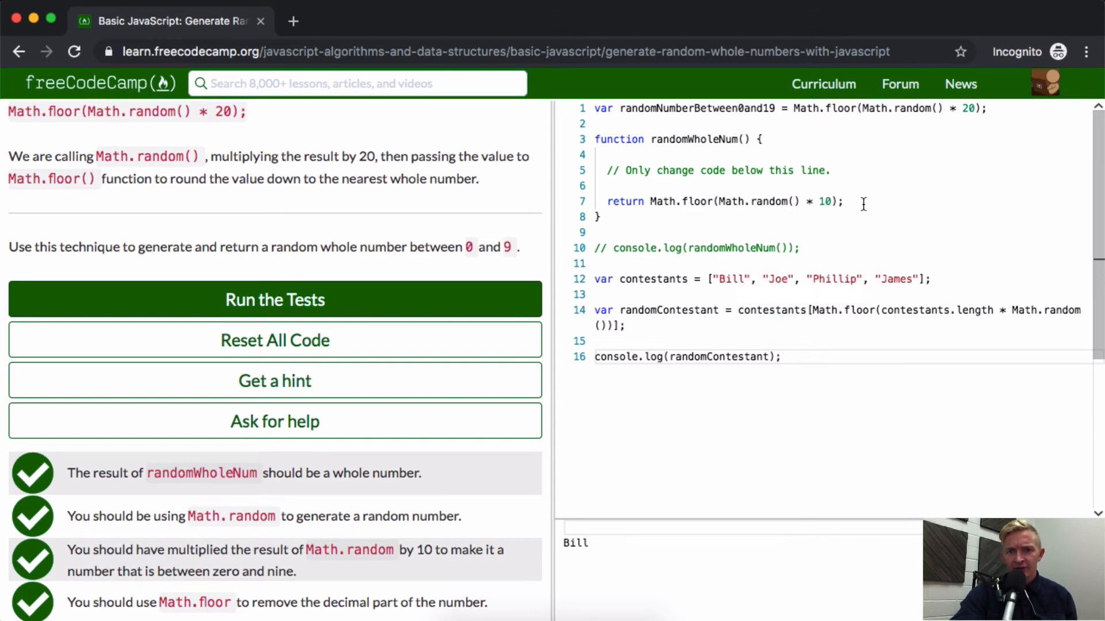
mouse_move(868, 293)
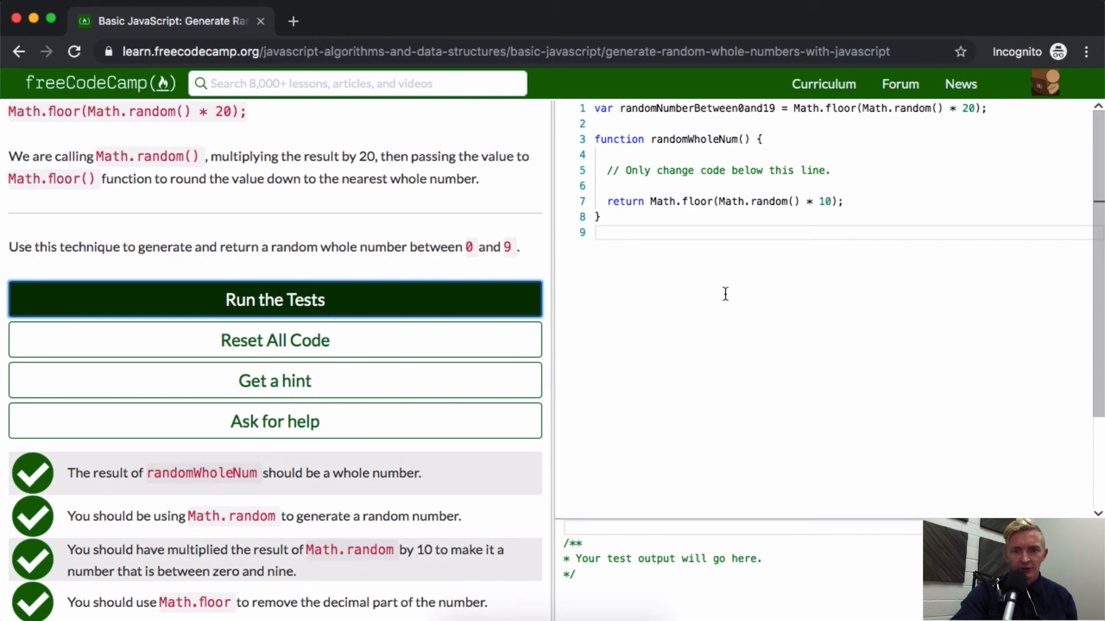
With the contestant-picker lines deleted, run the tests until the 'A winner is you!' dialog appears.
click(274, 299)
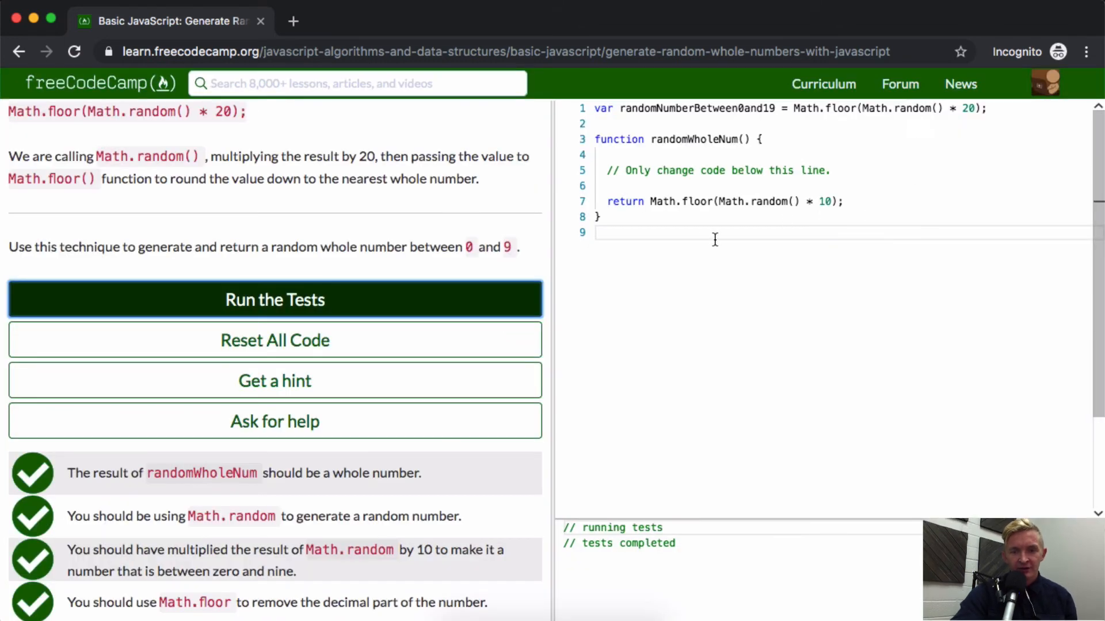
mouse_move(733, 232)
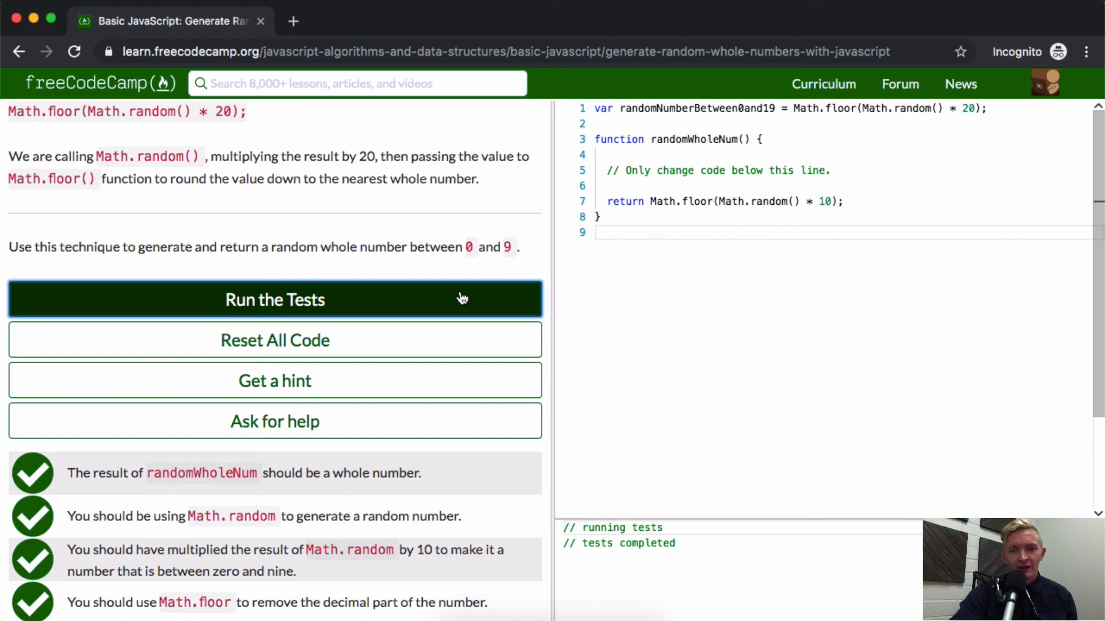
click(275, 299)
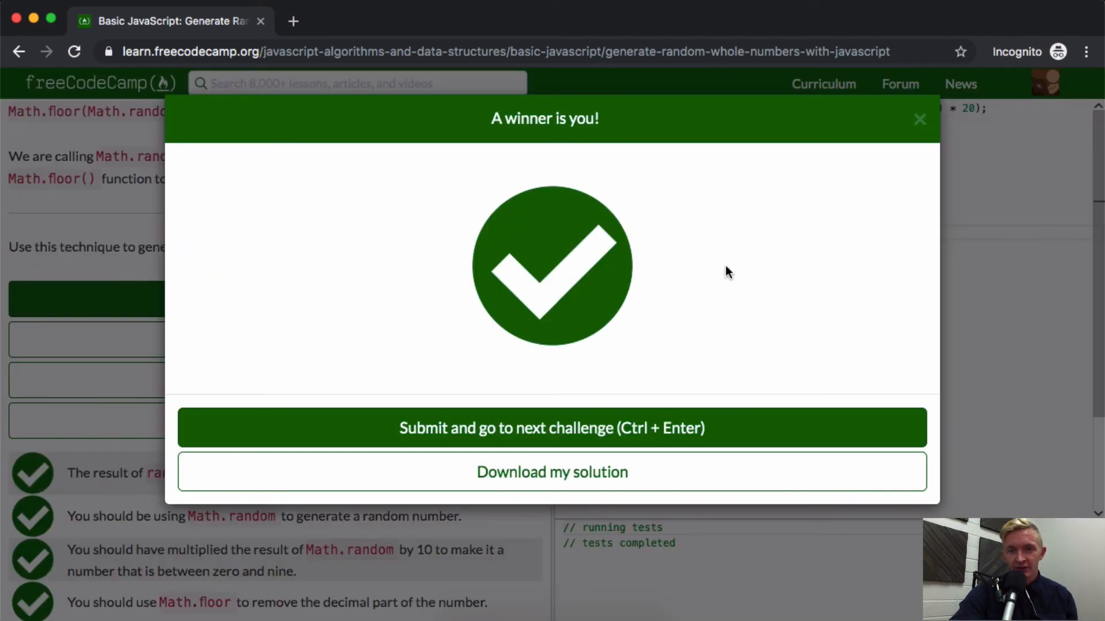